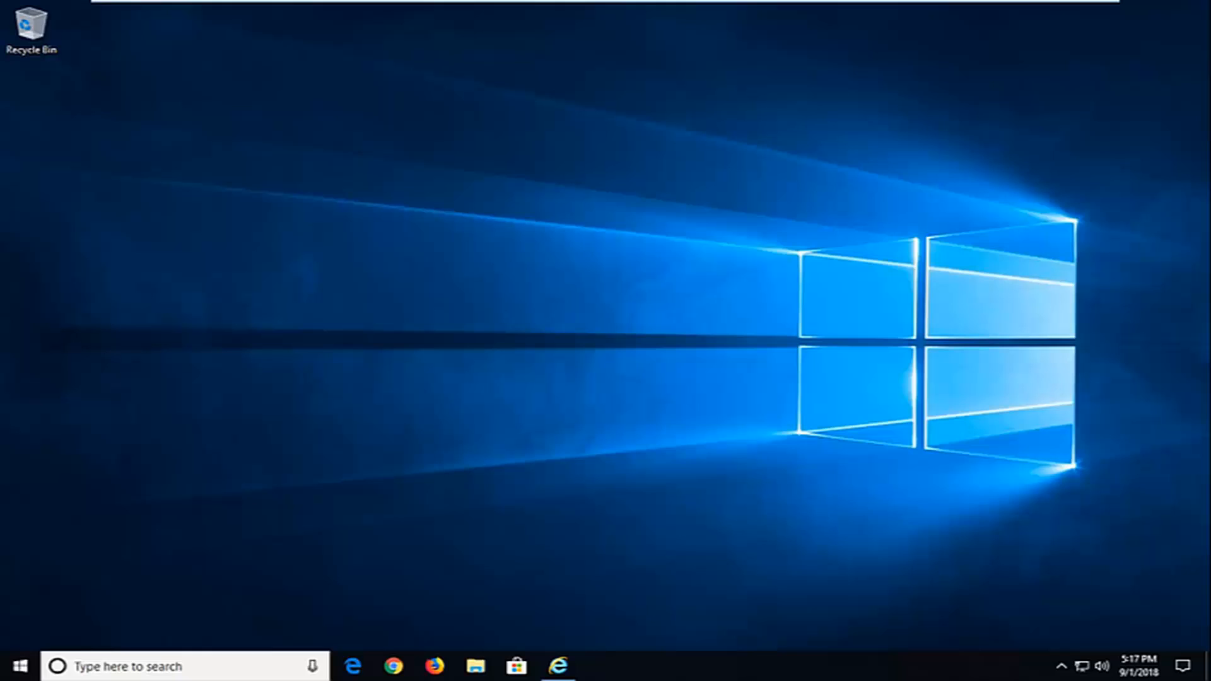
mouse_move(328, 537)
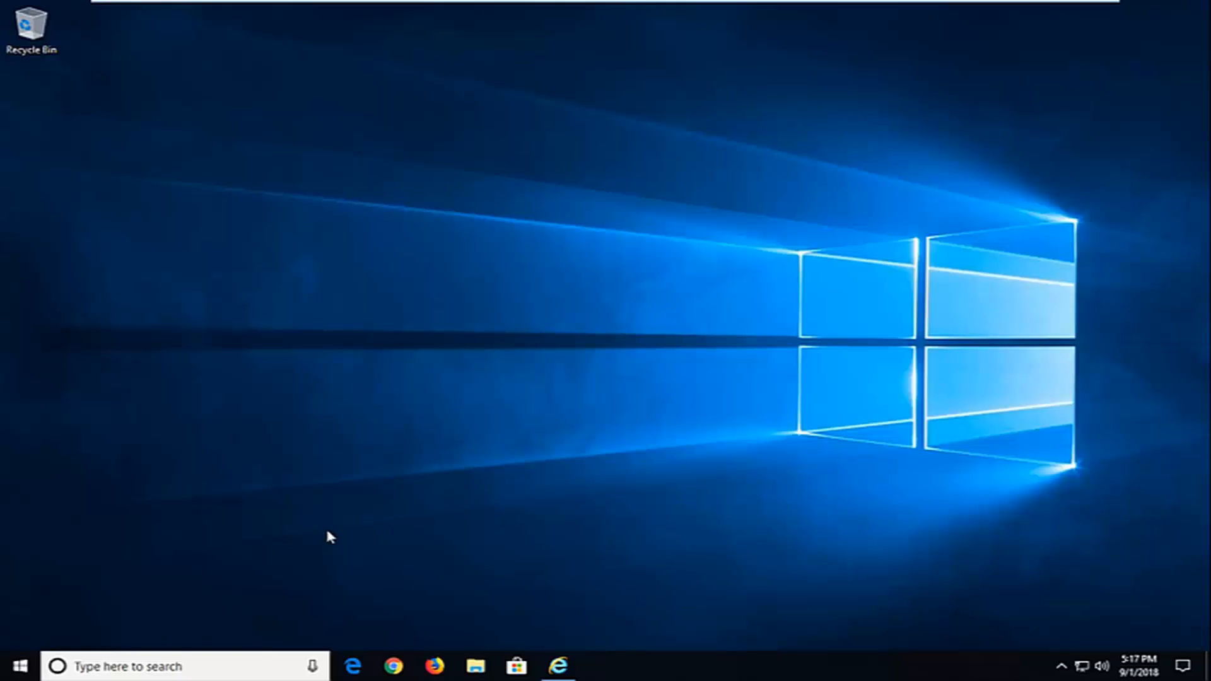
mouse_move(53, 647)
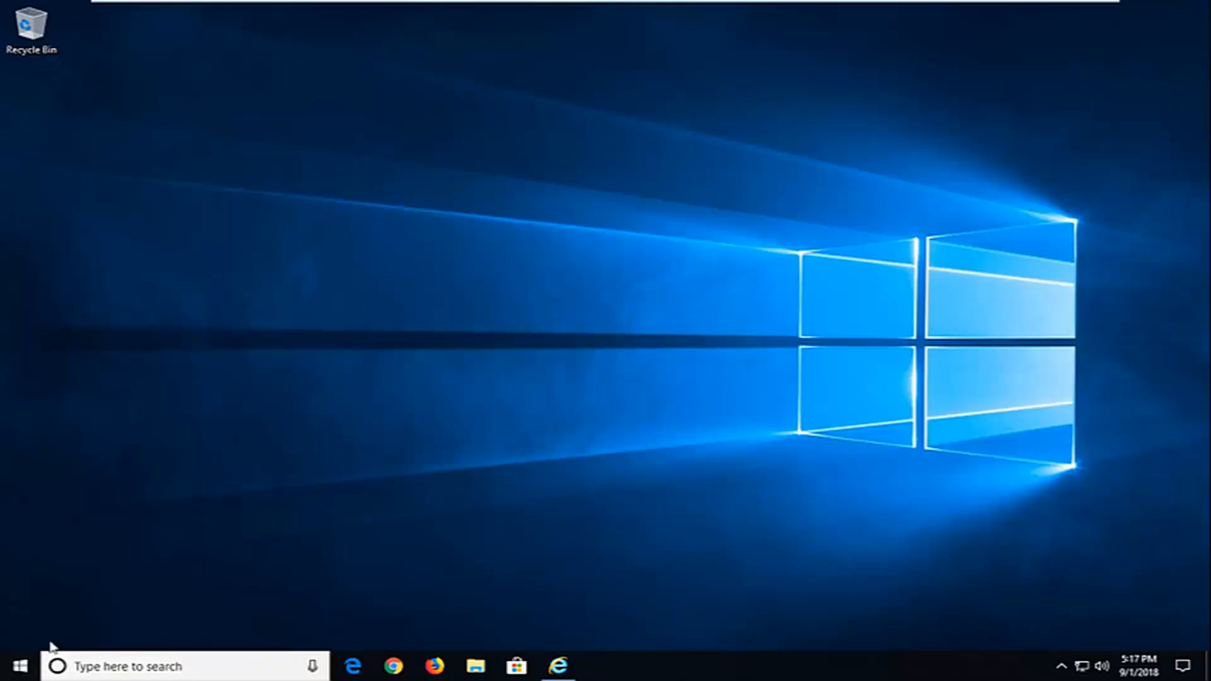
Step: Search Start for regedit and launch Registry Editor as administrator, approving the UAC prompt
left_click(19, 666)
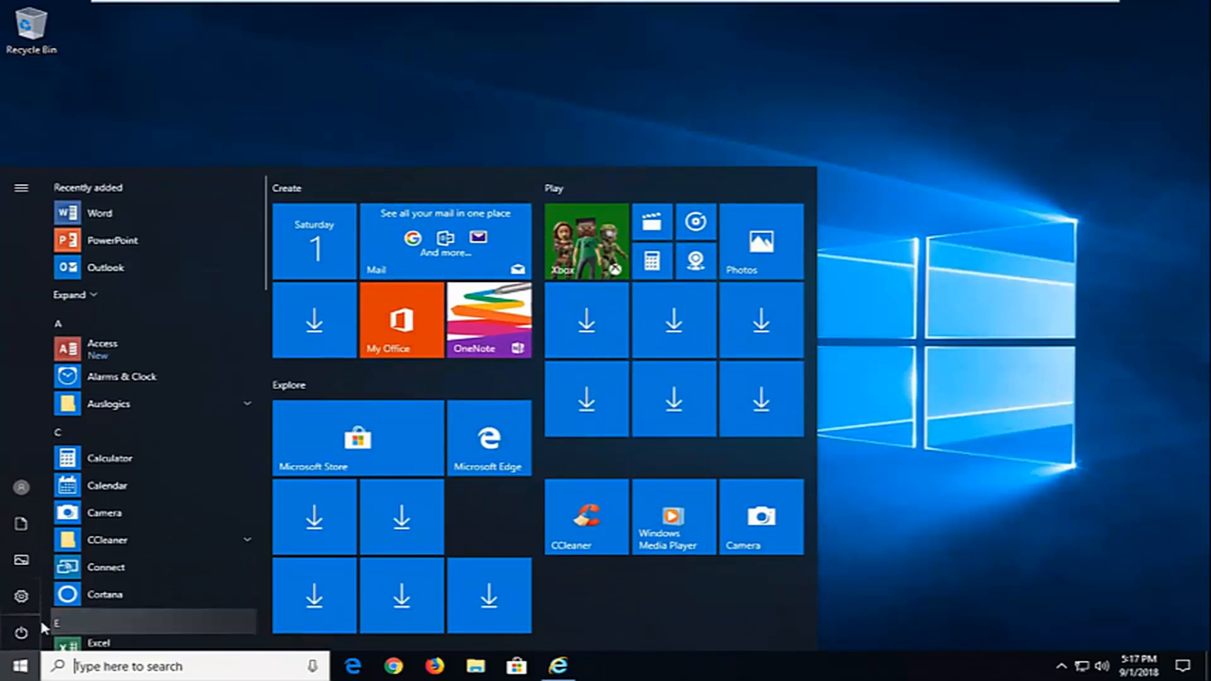
left_click(21, 625)
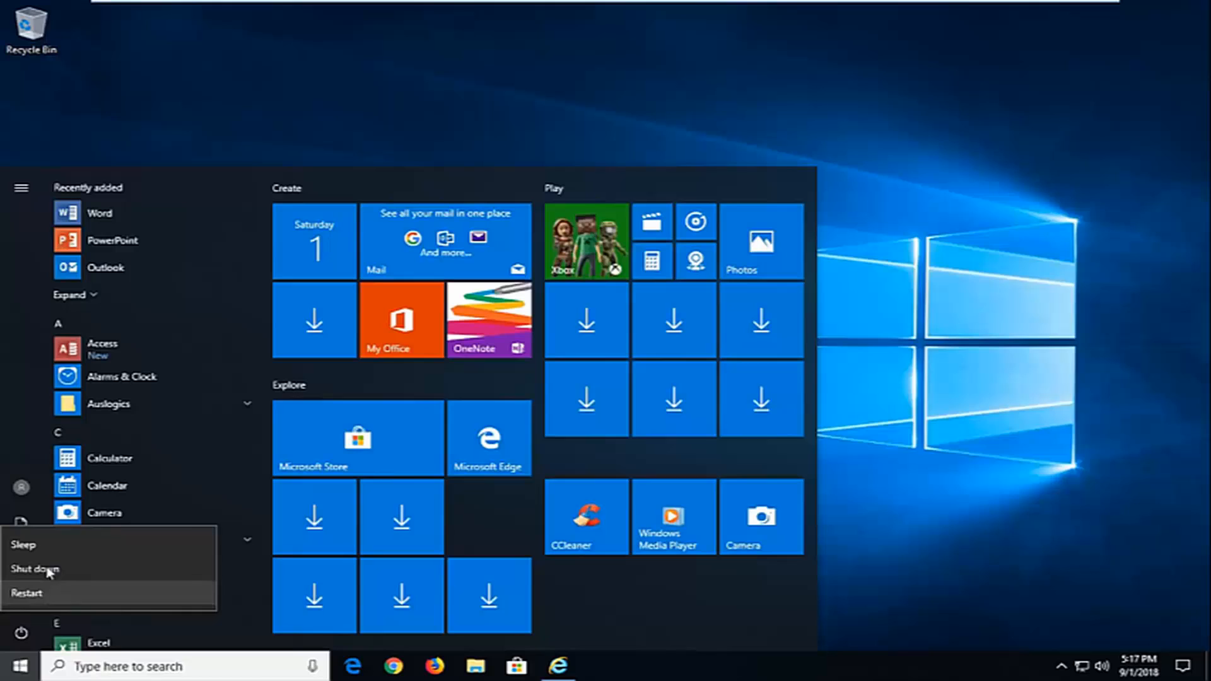
mouse_move(357, 165)
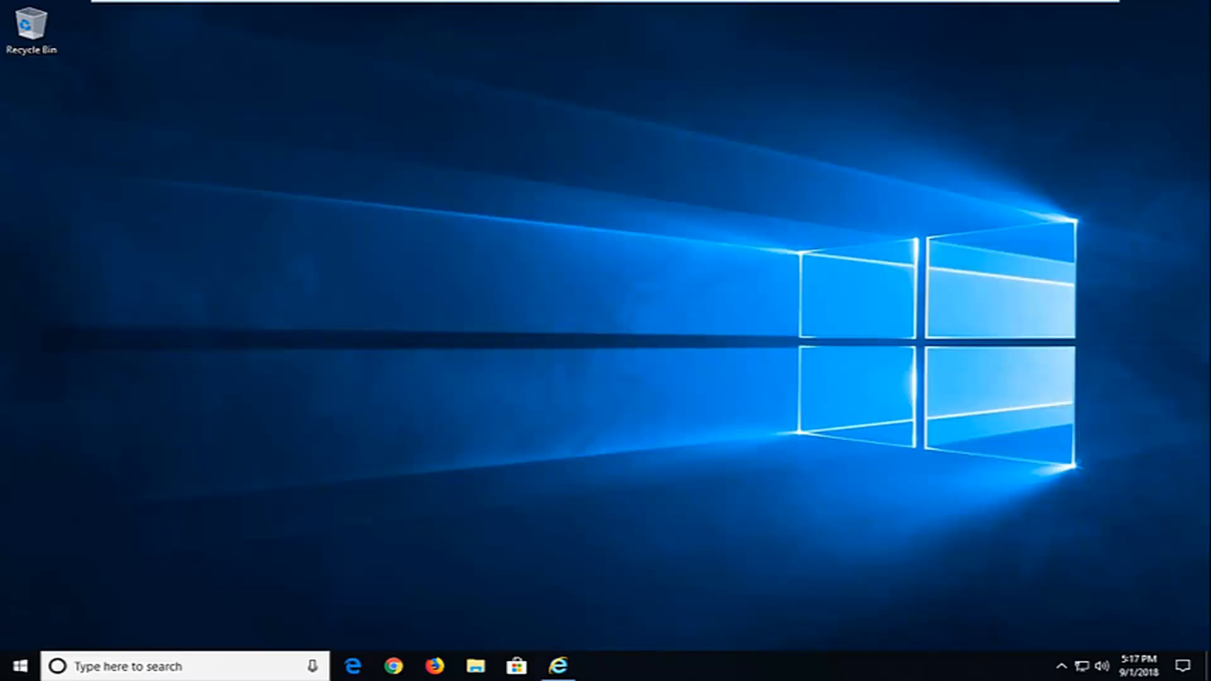
mouse_move(153, 422)
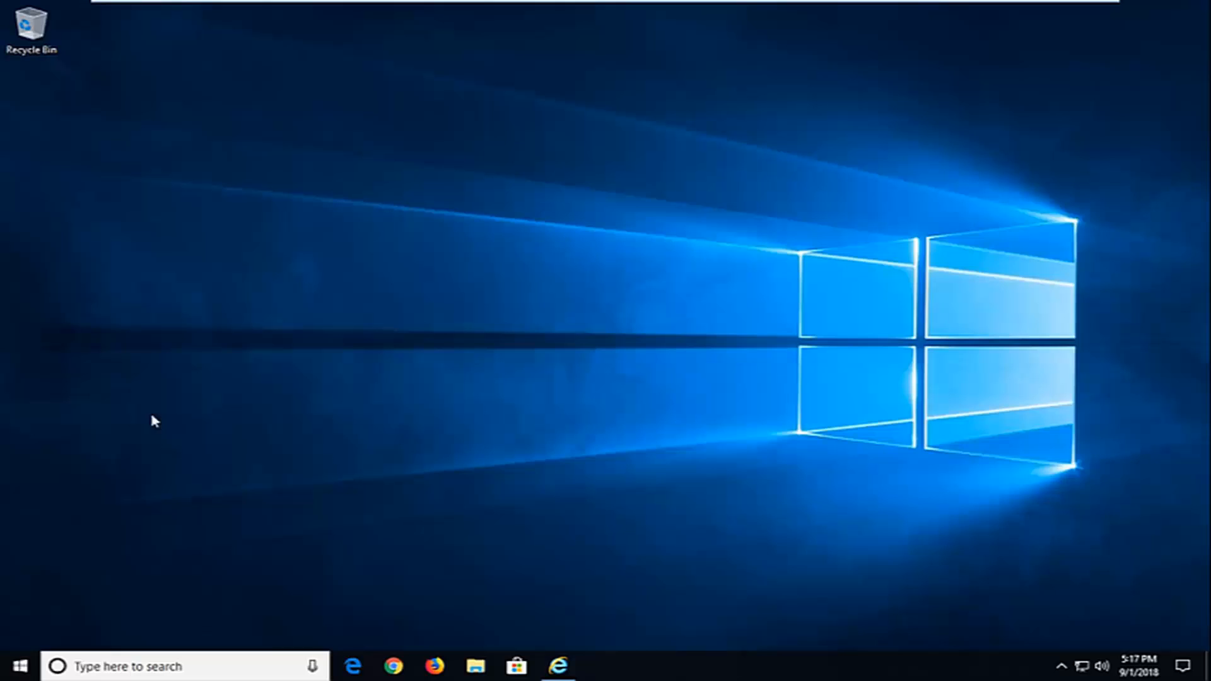
left_click(15, 666)
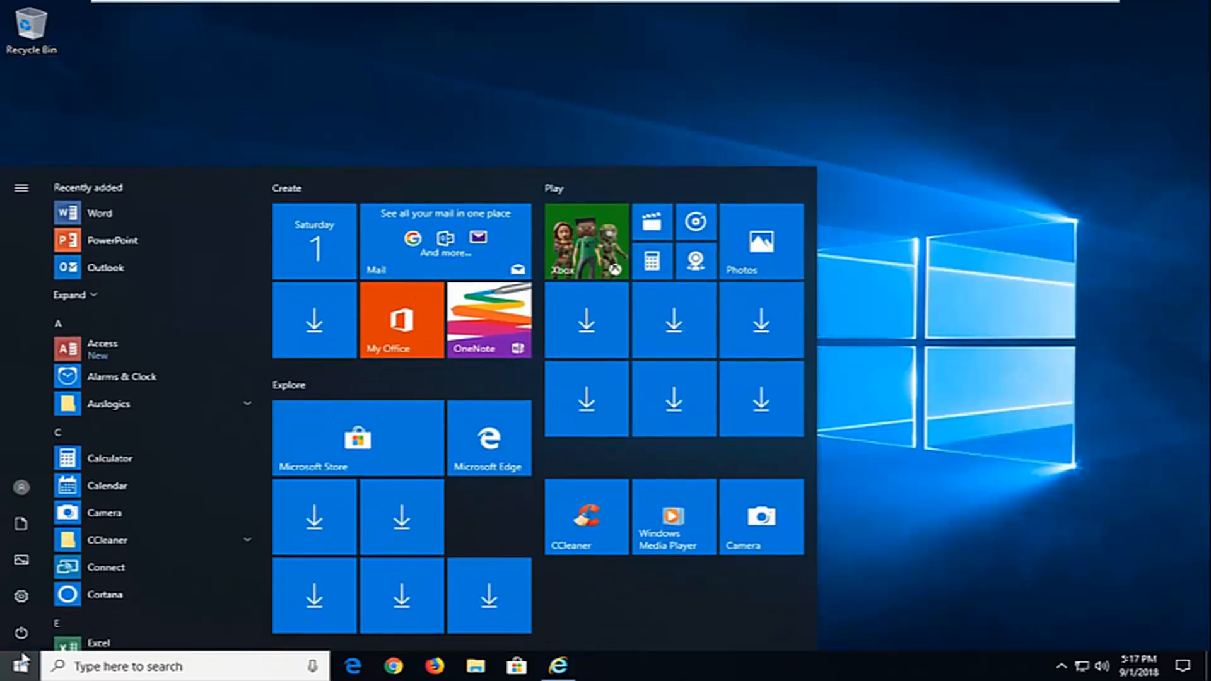
type("regedit")
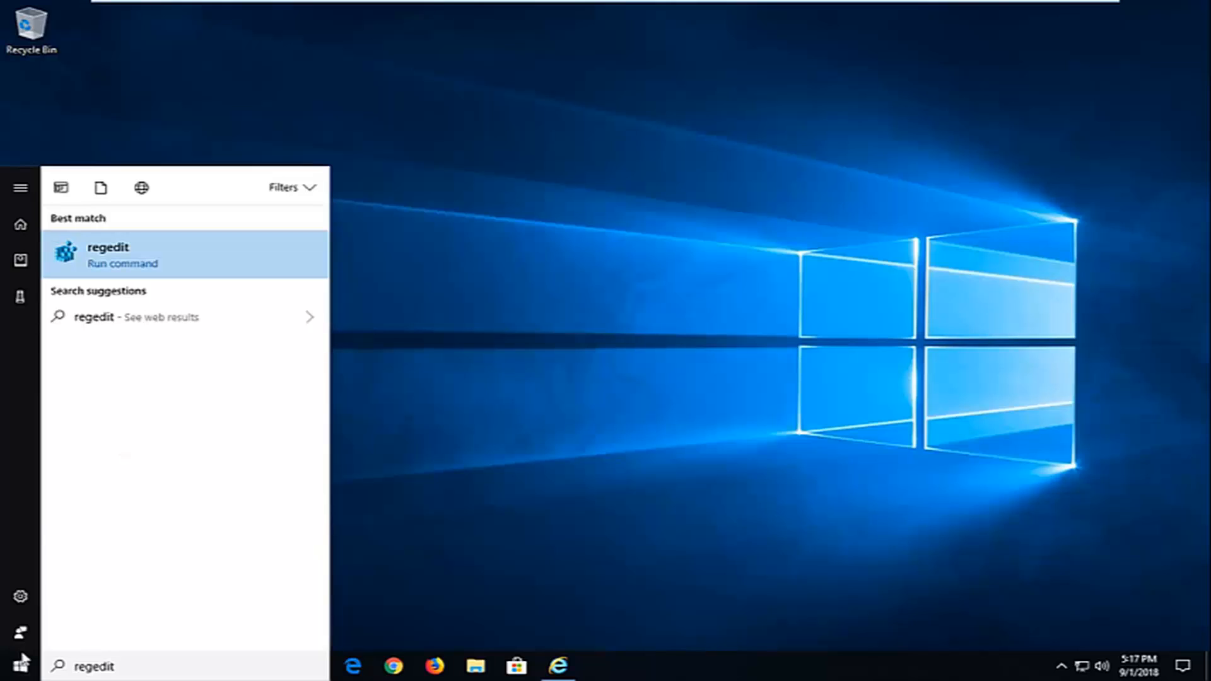
mouse_move(66, 564)
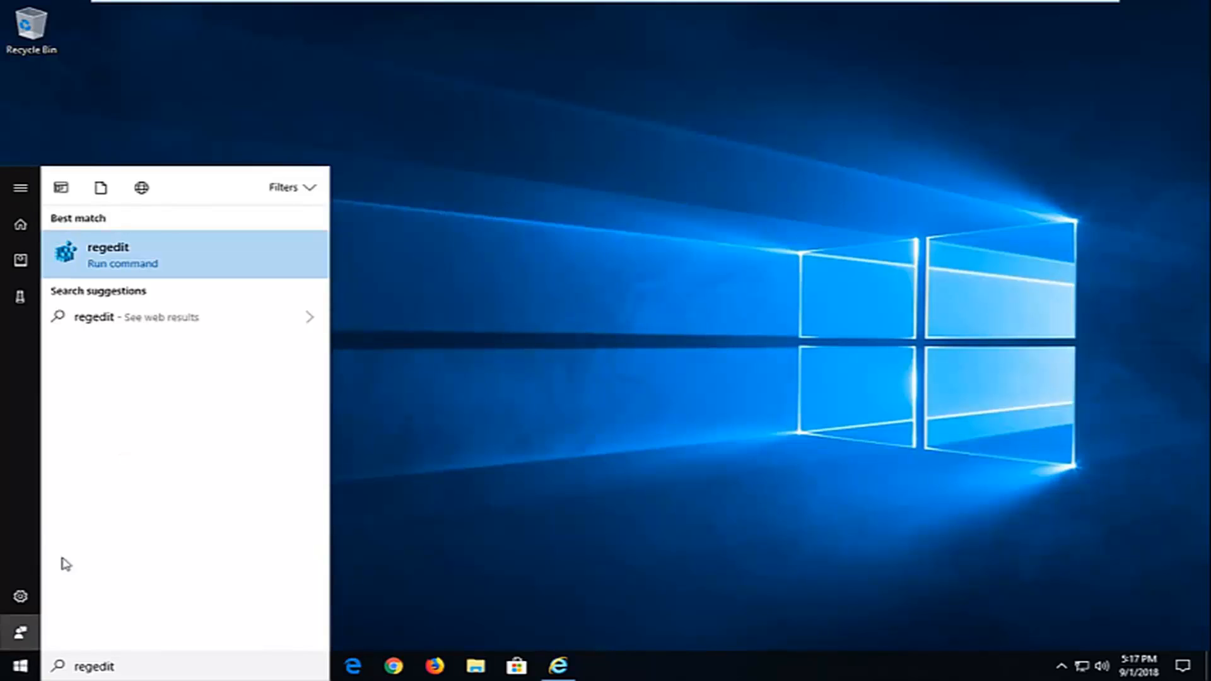
mouse_move(146, 265)
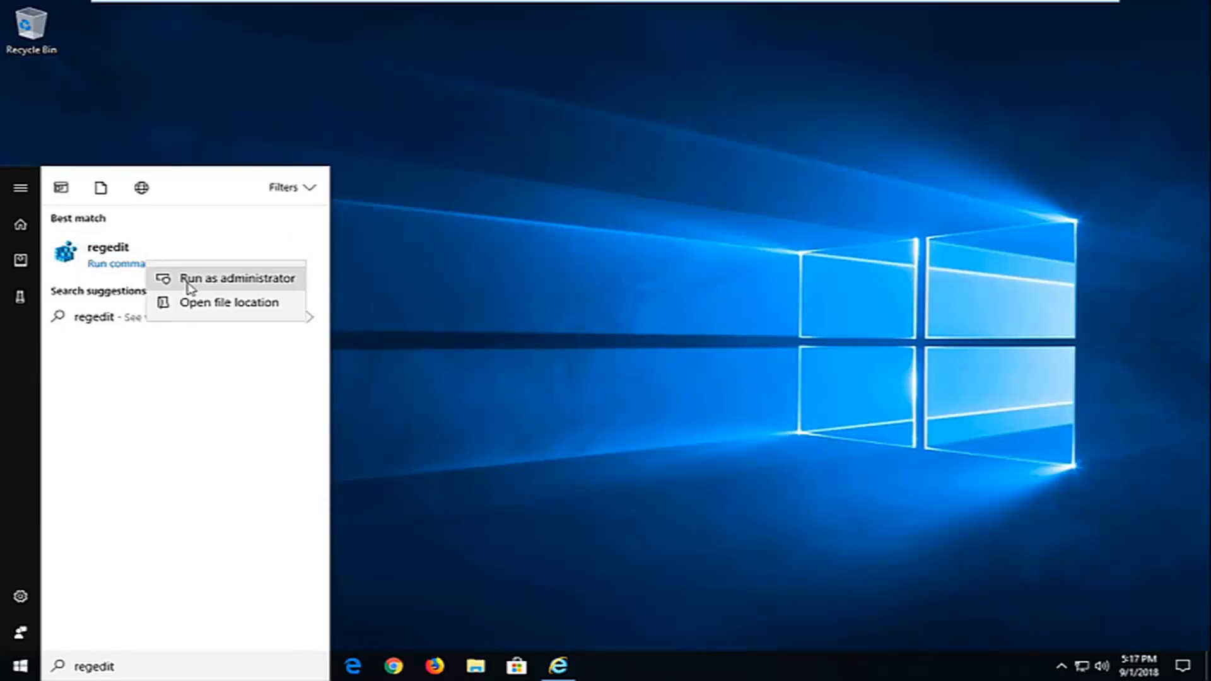
left_click(237, 278)
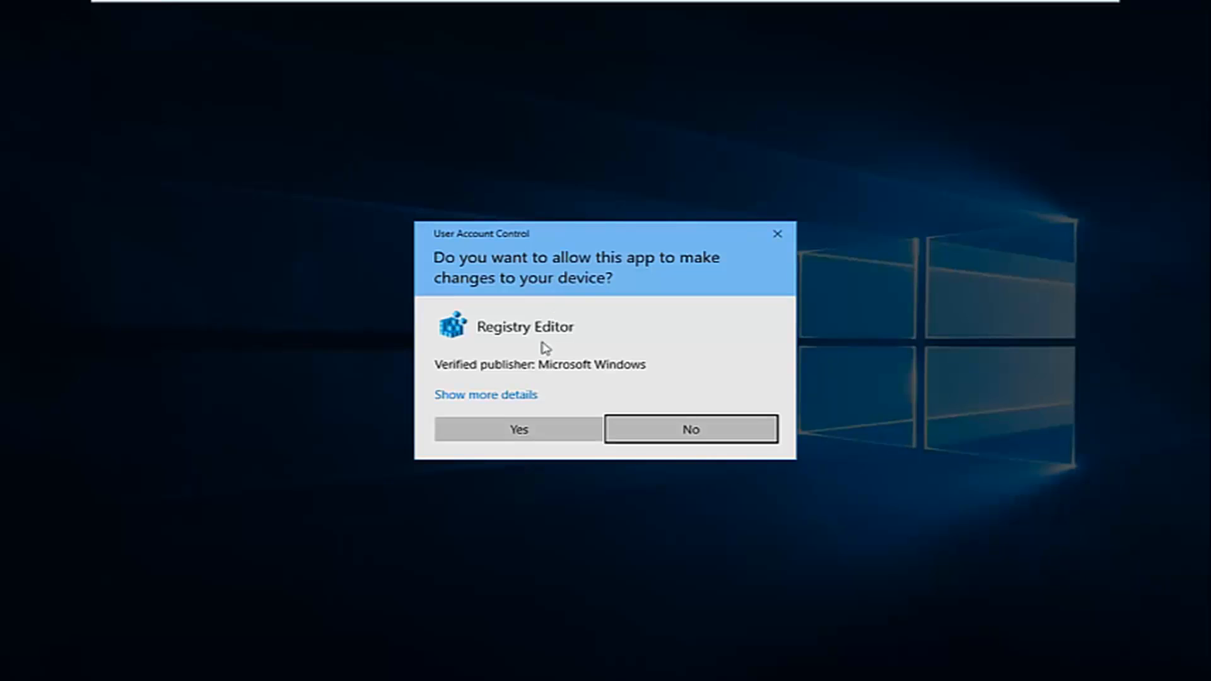
left_click(518, 429)
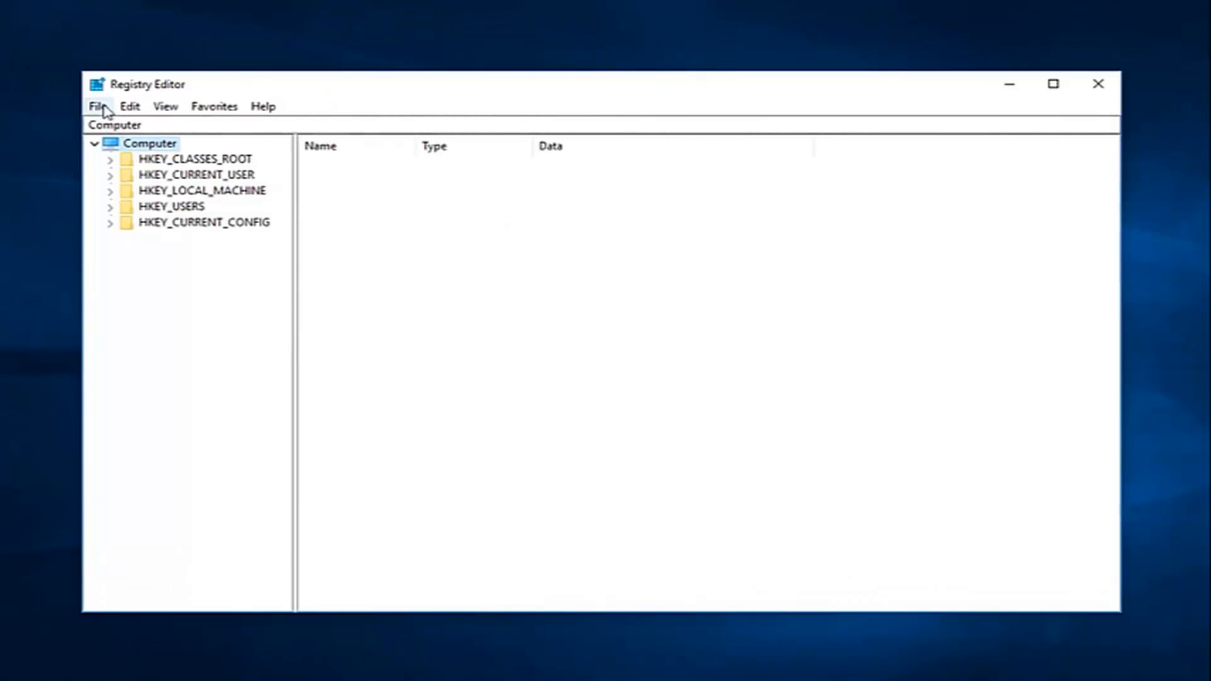
left_click(97, 106)
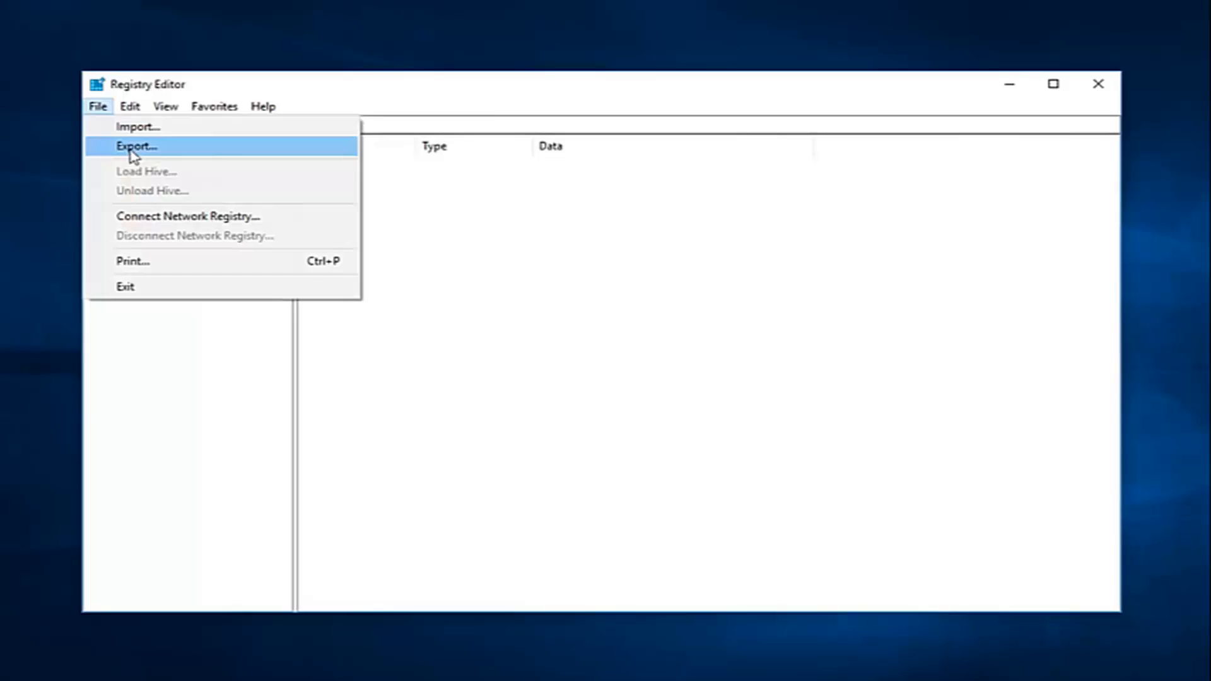
left_click(137, 146)
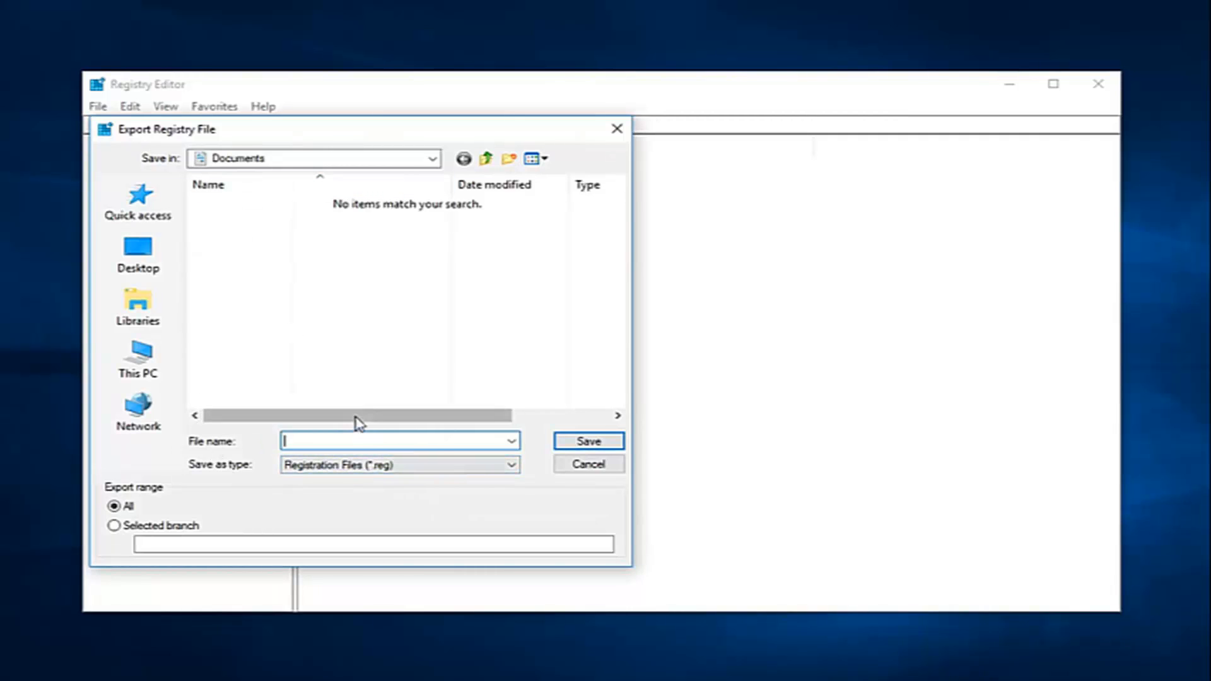
mouse_move(352, 414)
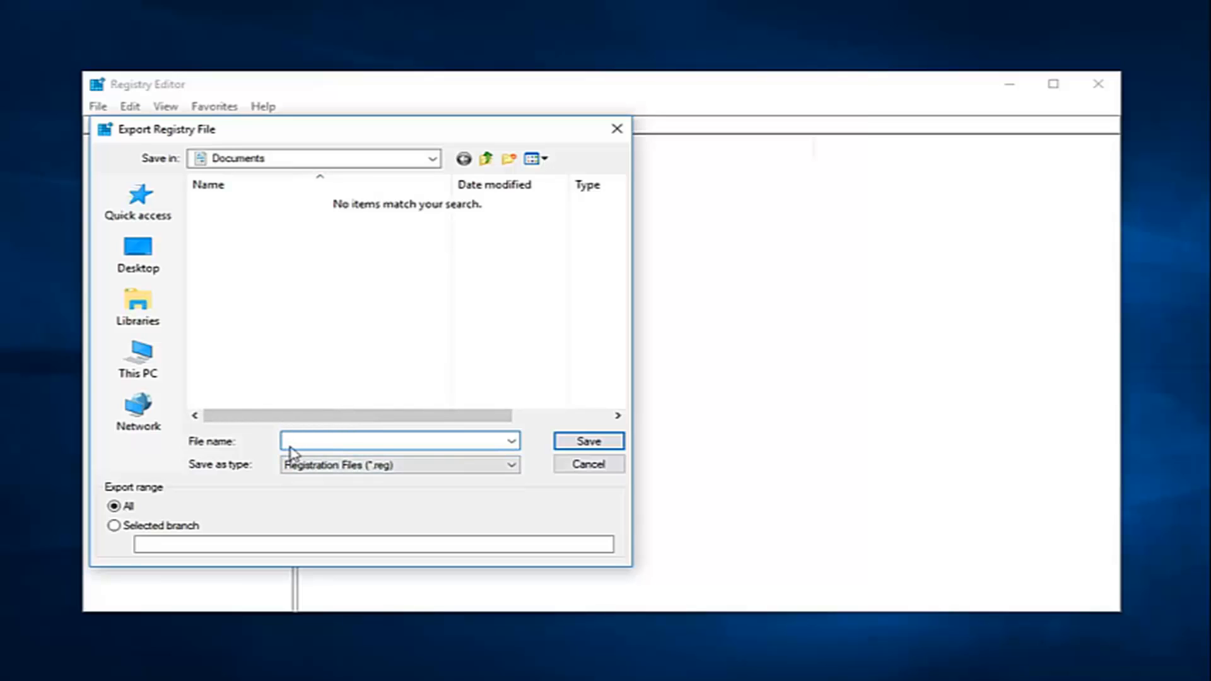
left_click(138, 251)
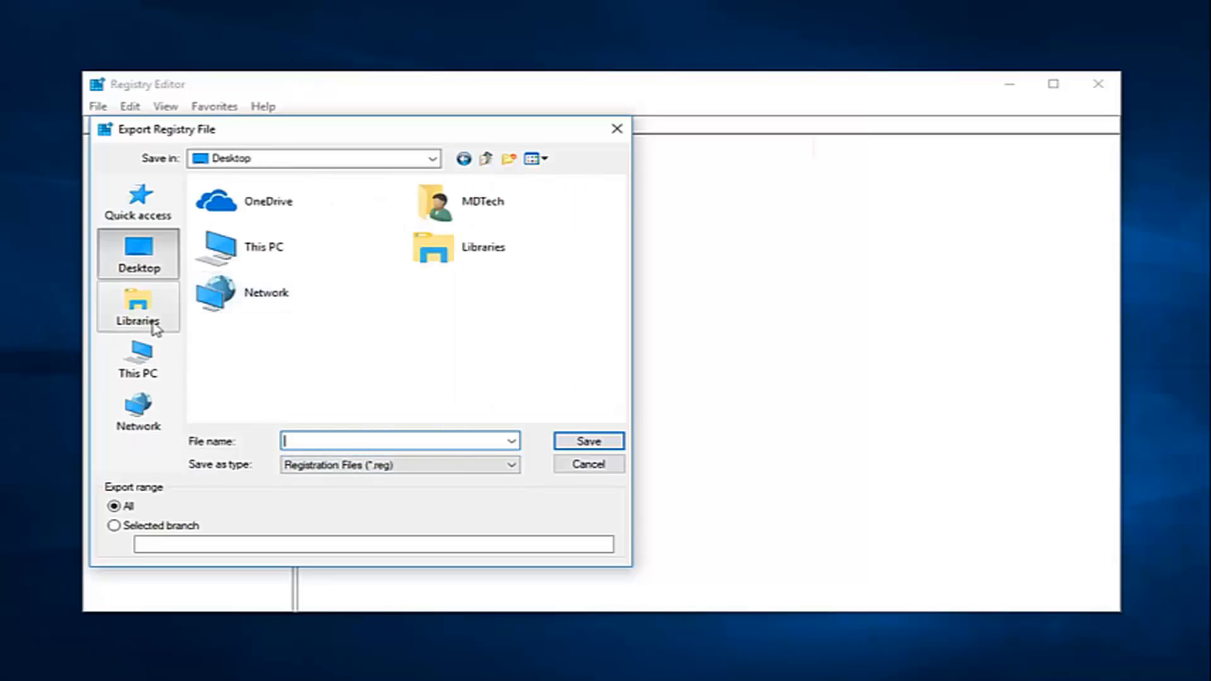
mouse_move(618, 433)
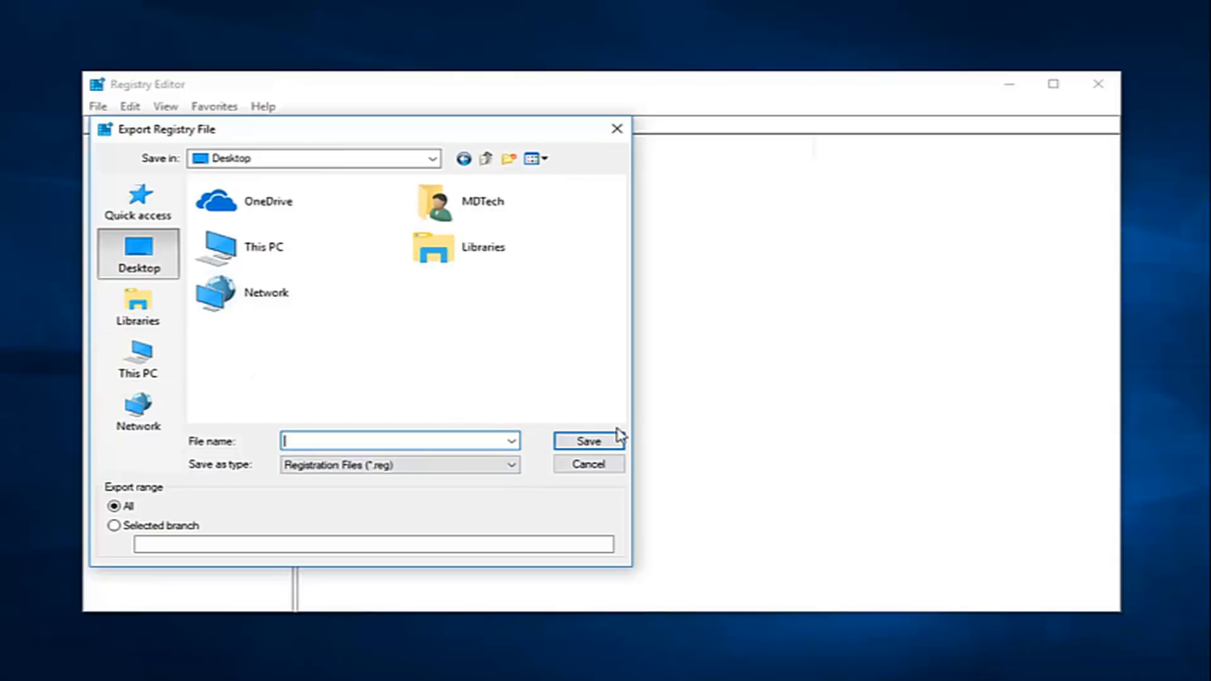
left_click(587, 462)
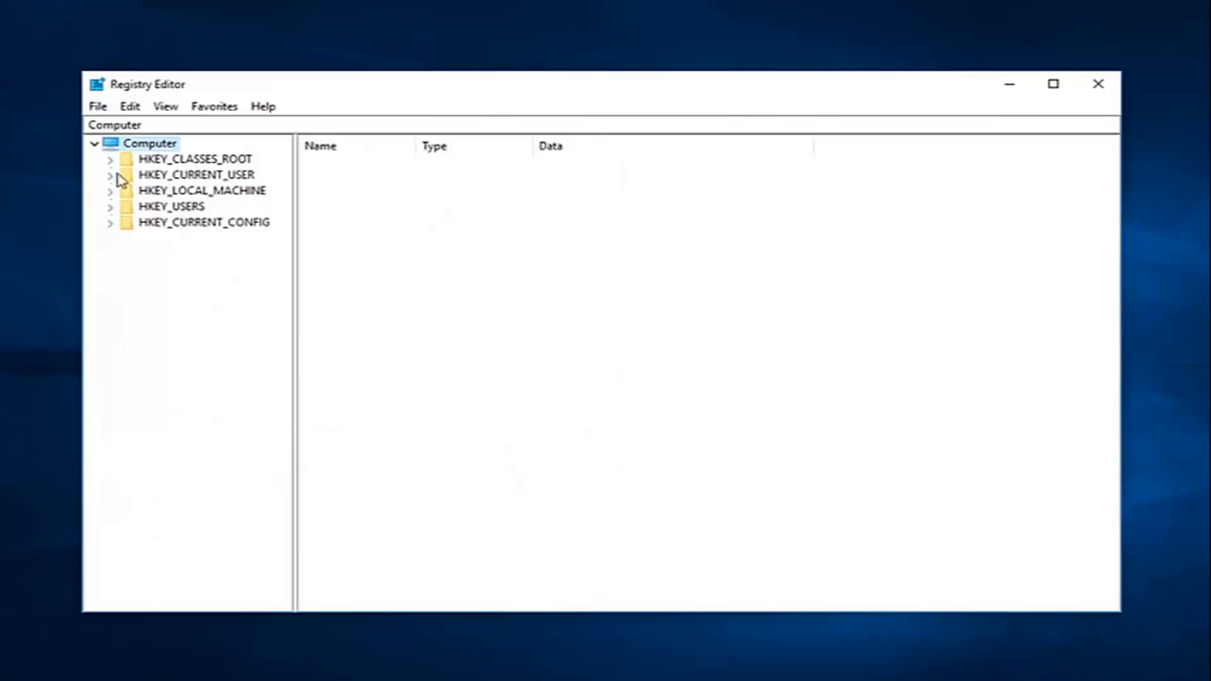
left_click(97, 106)
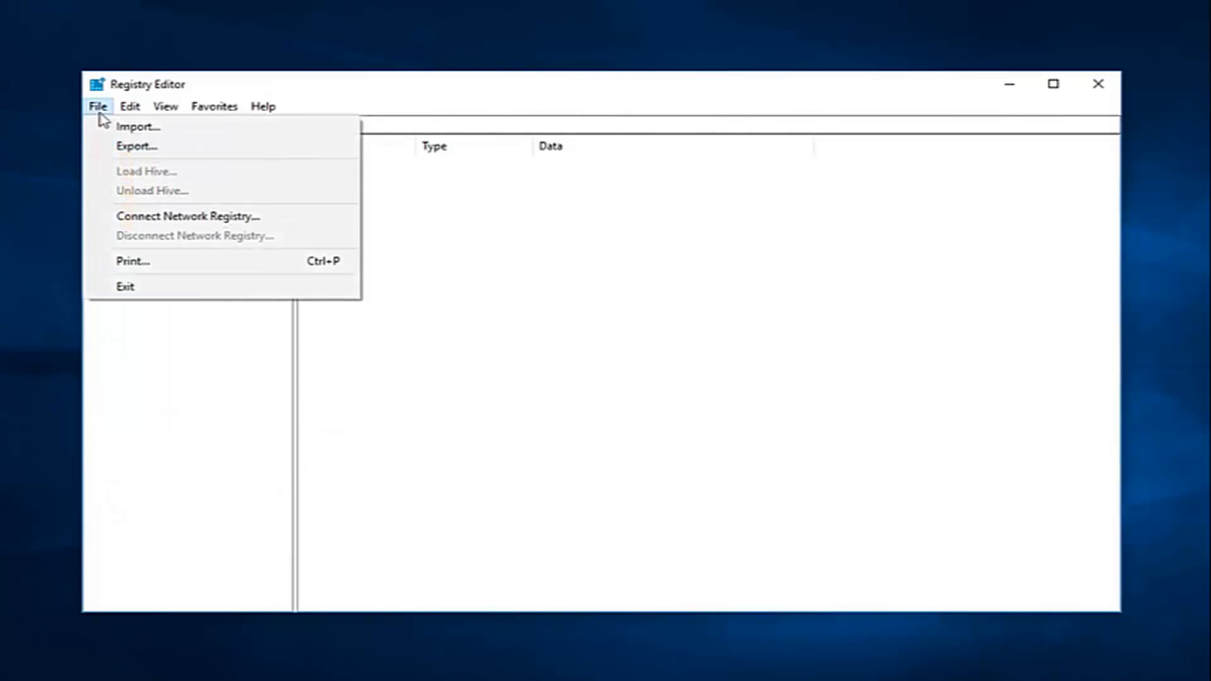
left_click(139, 126)
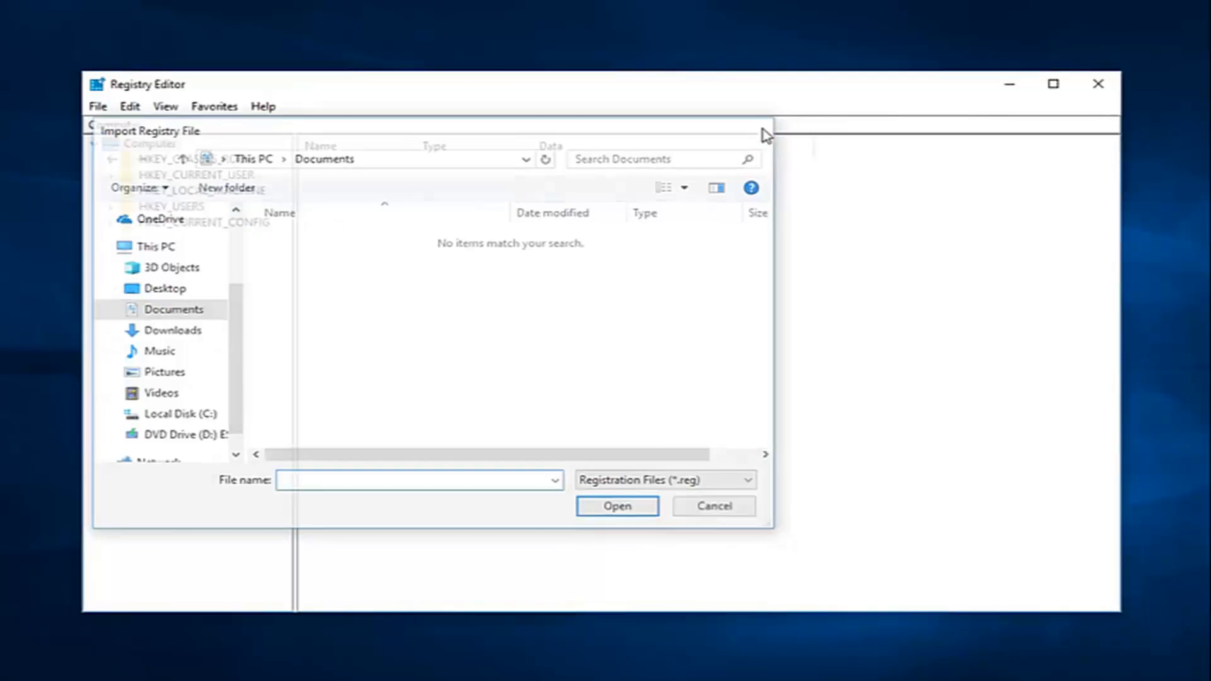
left_click(712, 506)
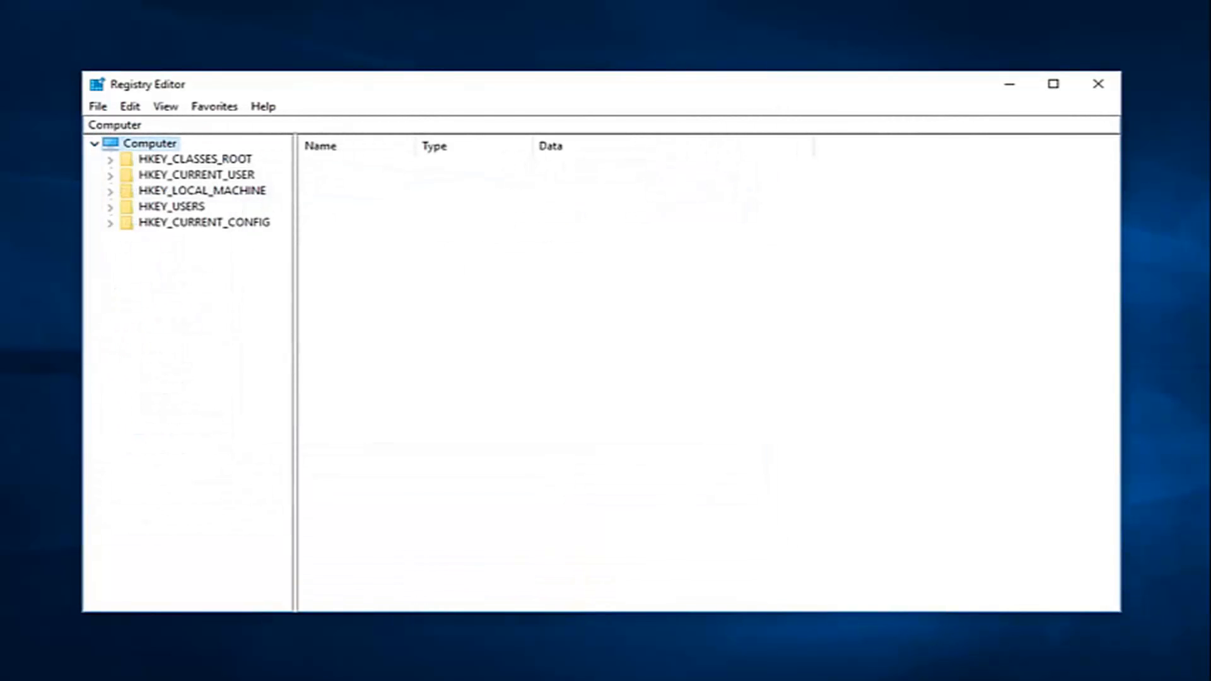
mouse_move(571, 322)
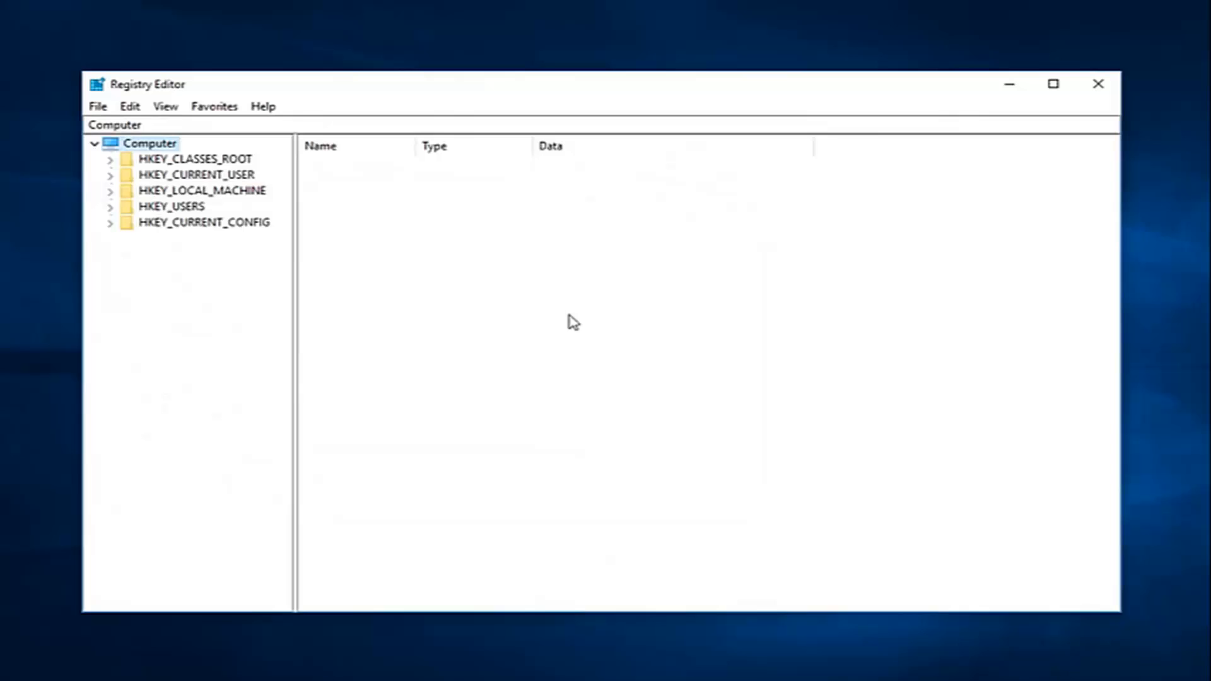
Step: Expand HKEY_LOCAL_MACHINE > SOFTWARE and locate the Windows NT key under Microsoft
left_click(202, 190)
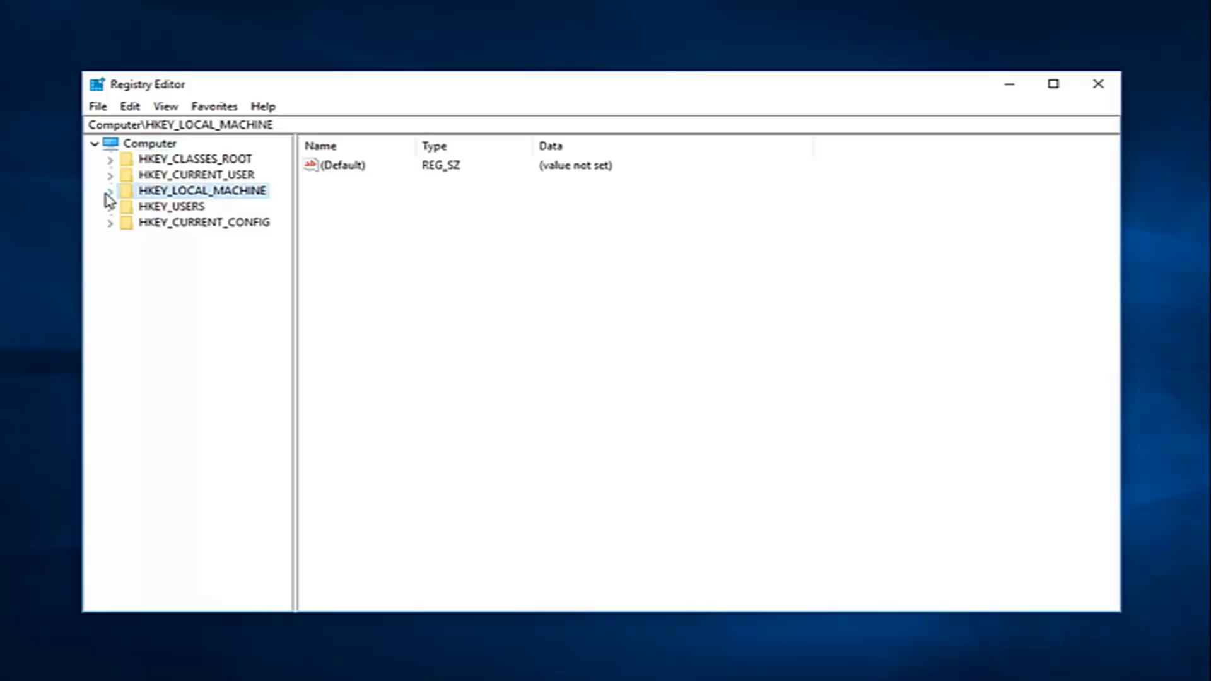
left_click(109, 190)
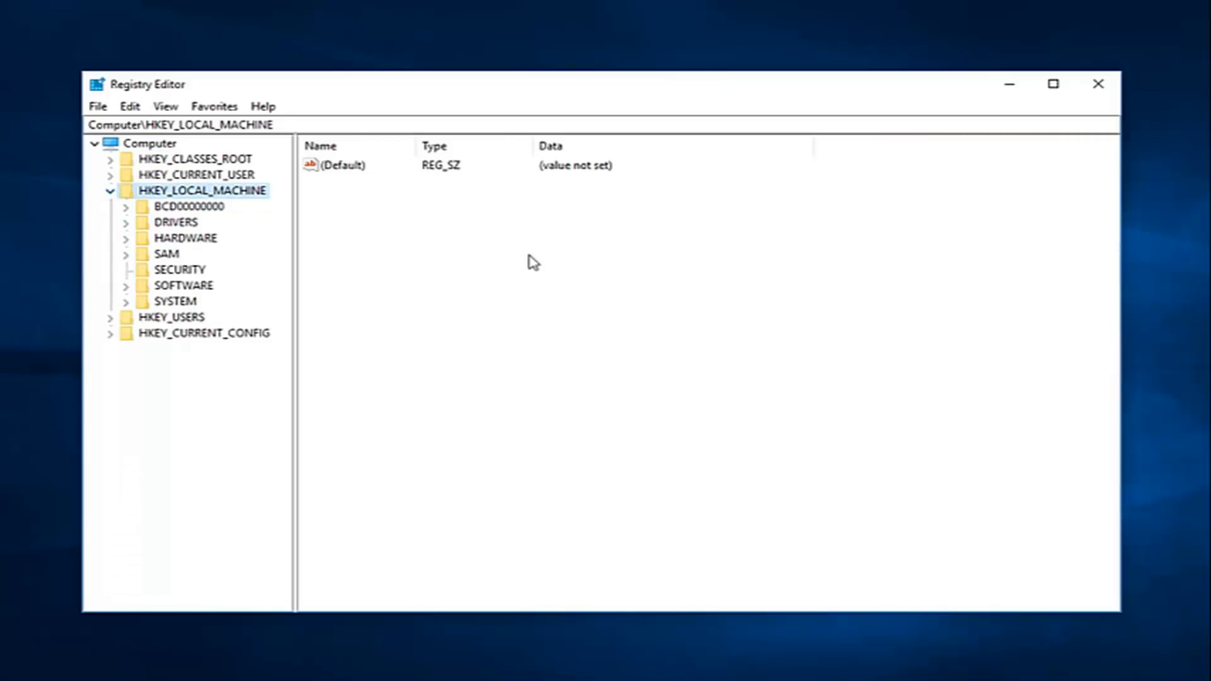
mouse_move(222, 300)
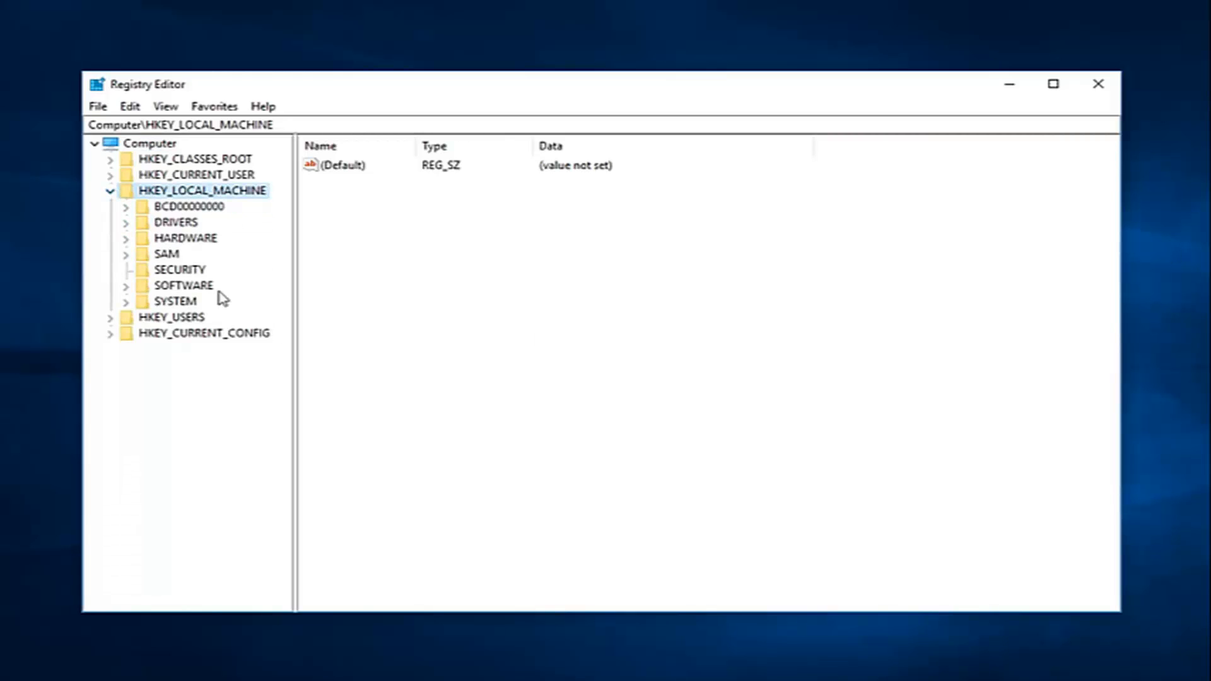
left_click(125, 285)
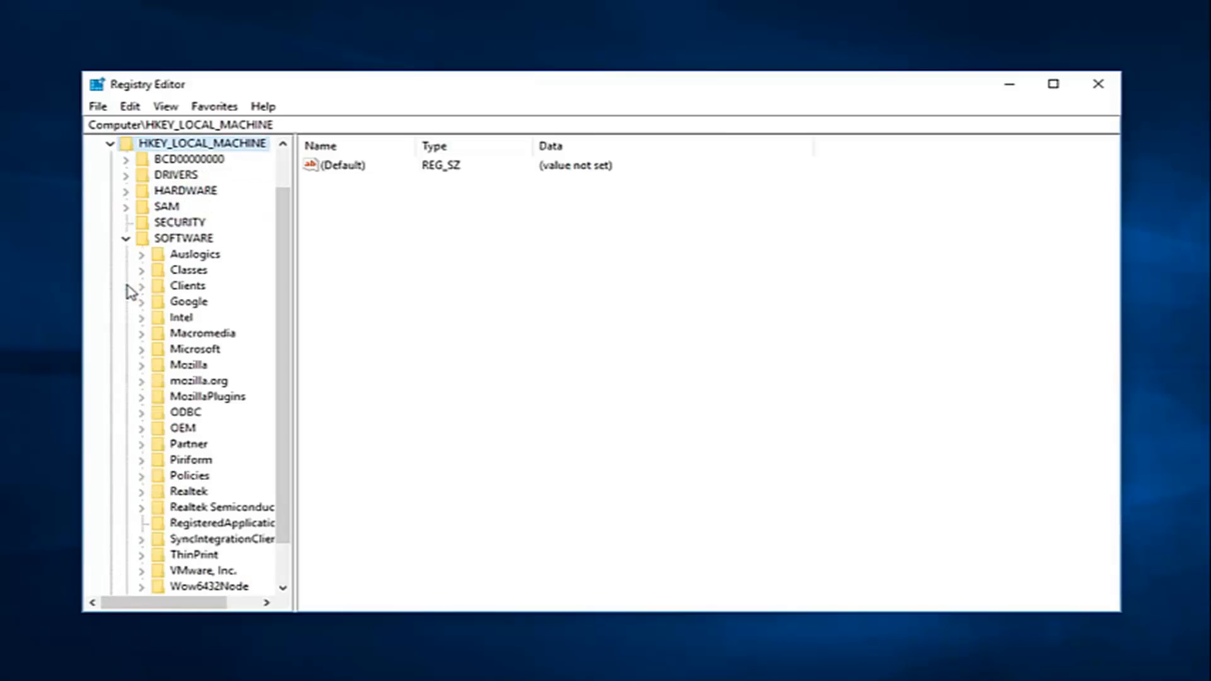
scroll("down", 3)
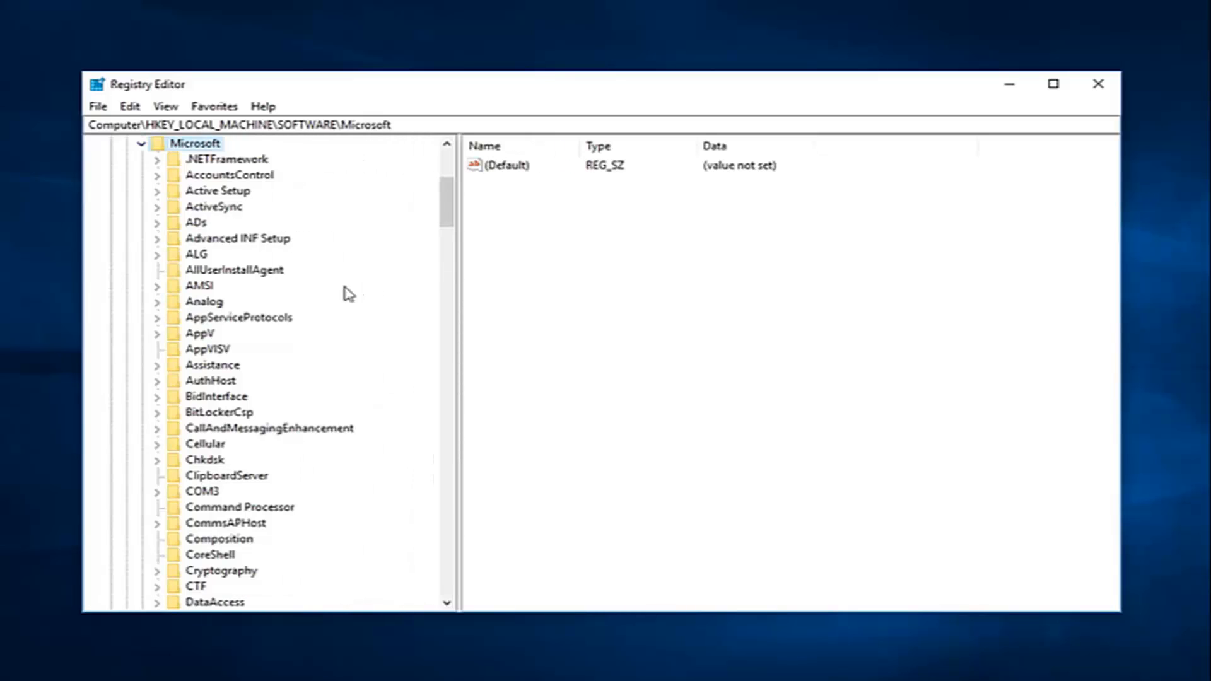
scroll("down", 3)
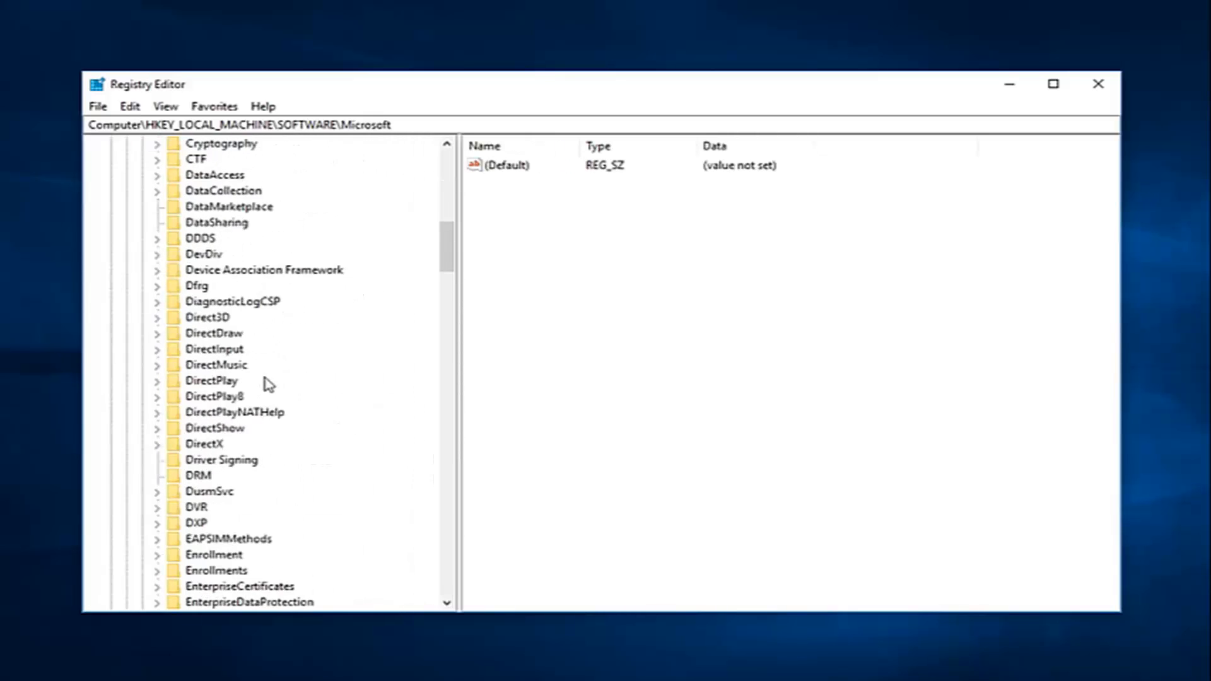
scroll("down", 3)
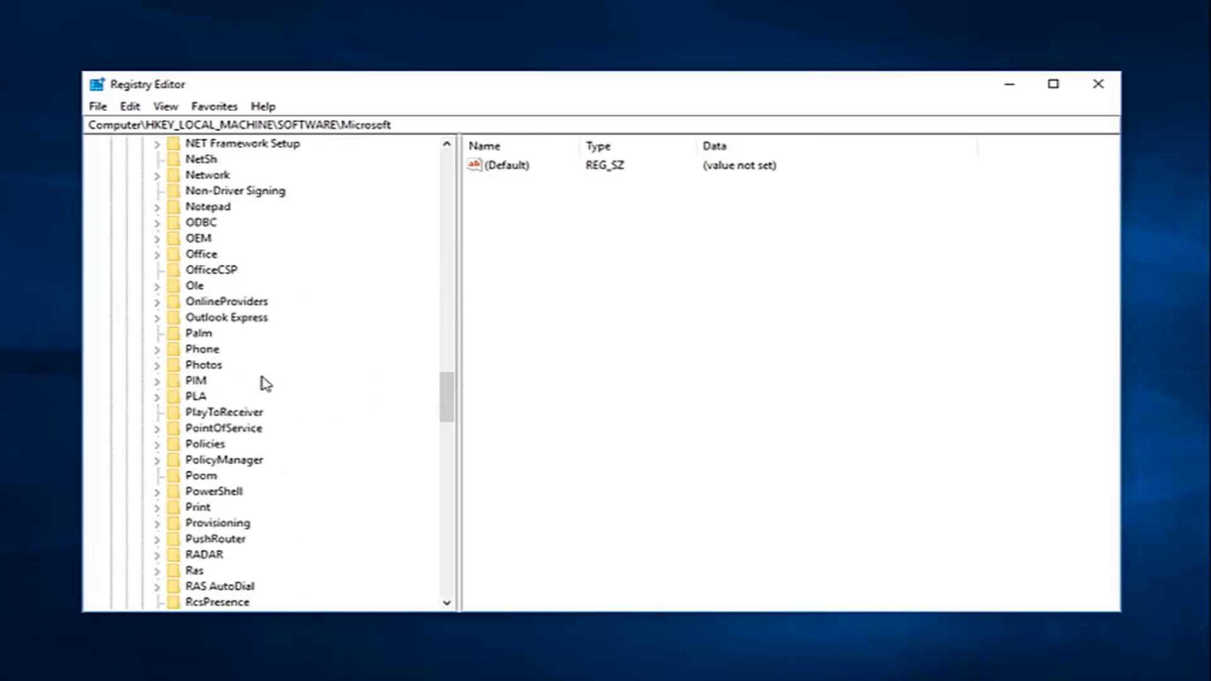
scroll("down", 3)
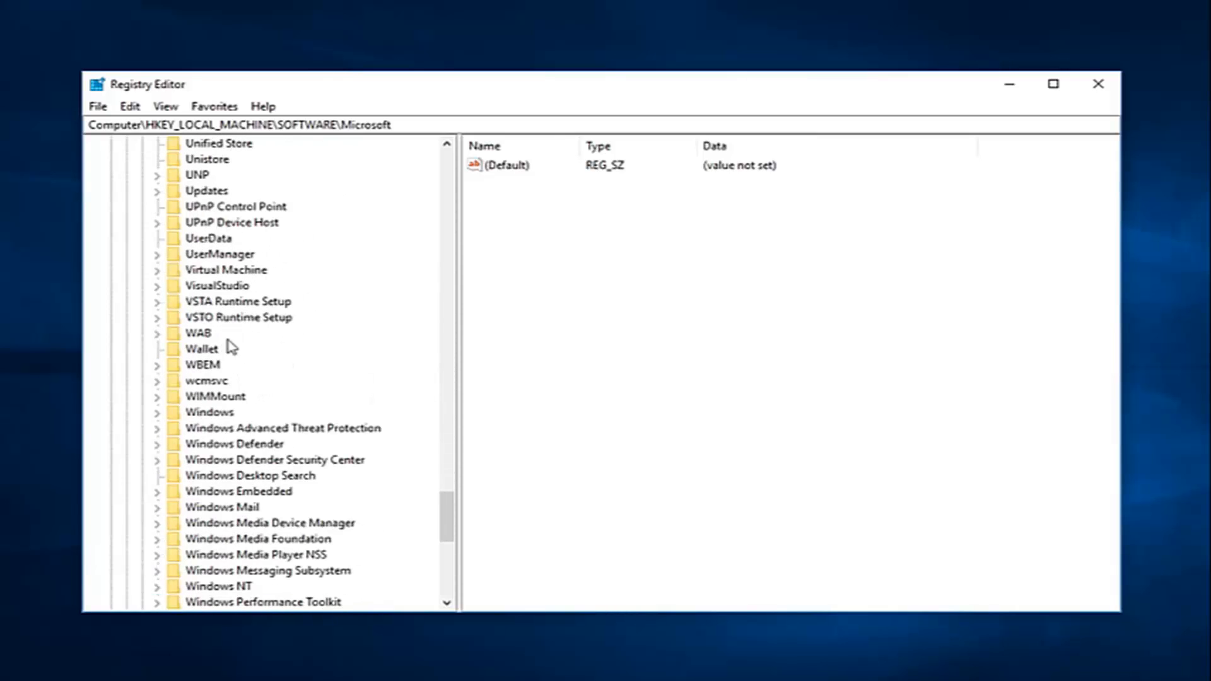
mouse_move(225, 578)
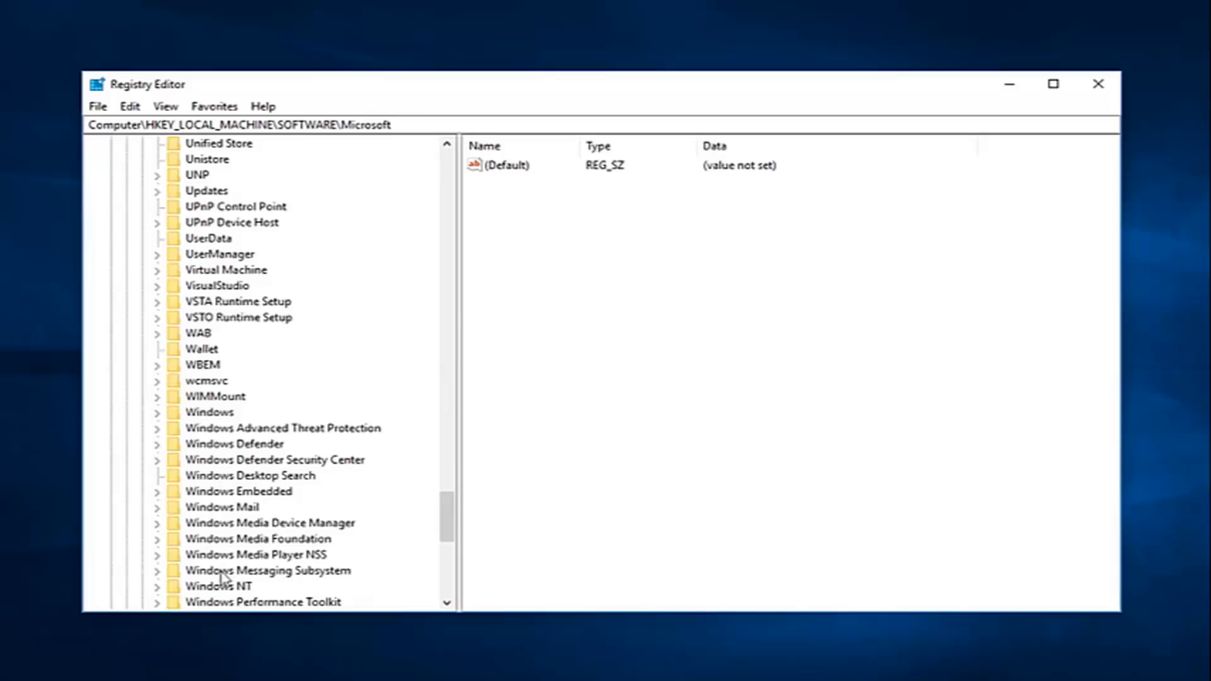
left_click(218, 585)
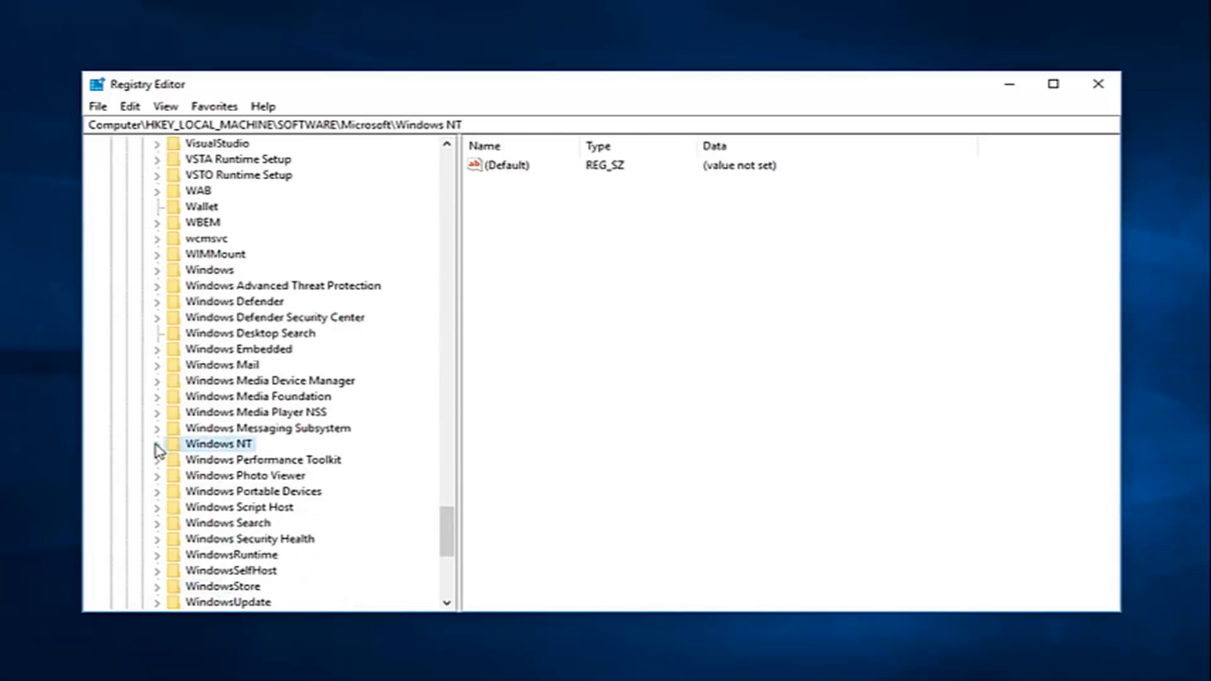
Step: Expand Windows NT > CurrentVersion > ProfileList and select S-1-5-18 to list its values
left_click(156, 443)
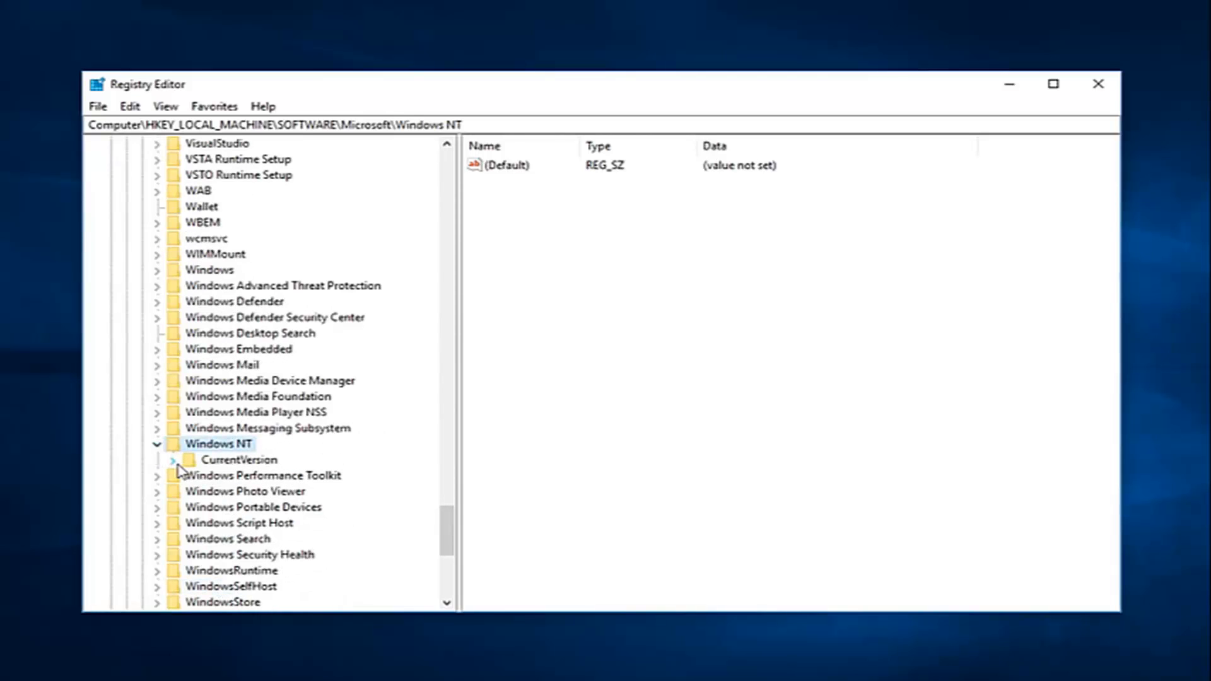
left_click(156, 444)
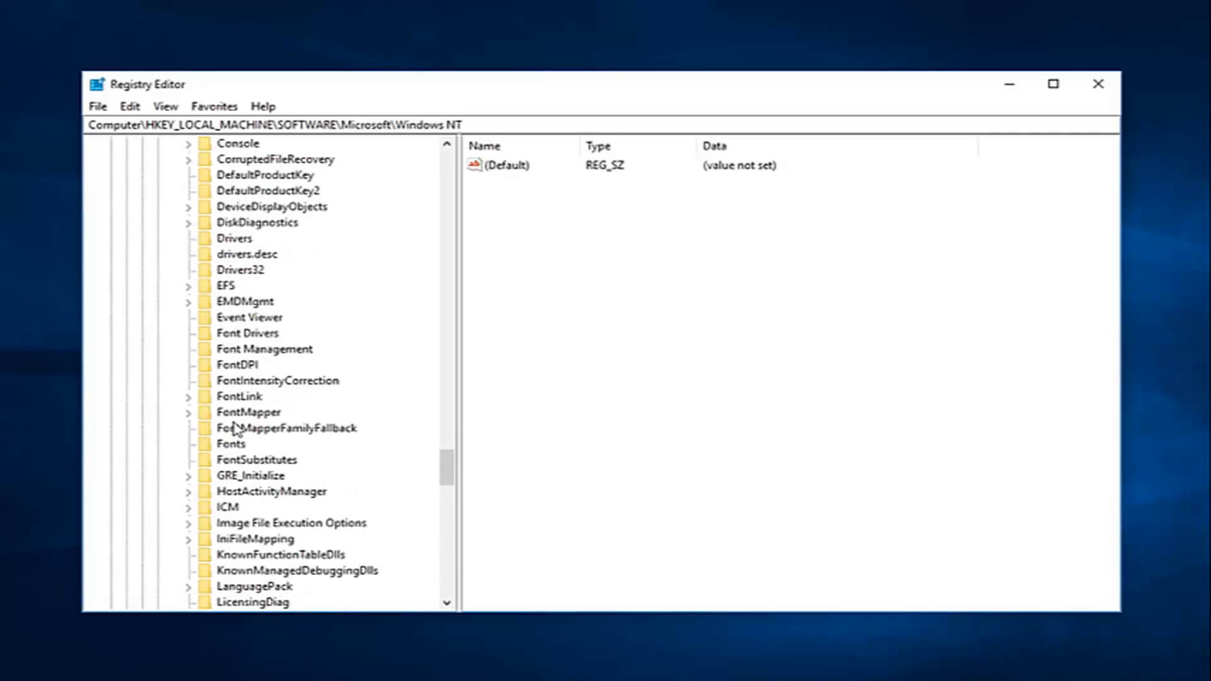
mouse_move(975, 440)
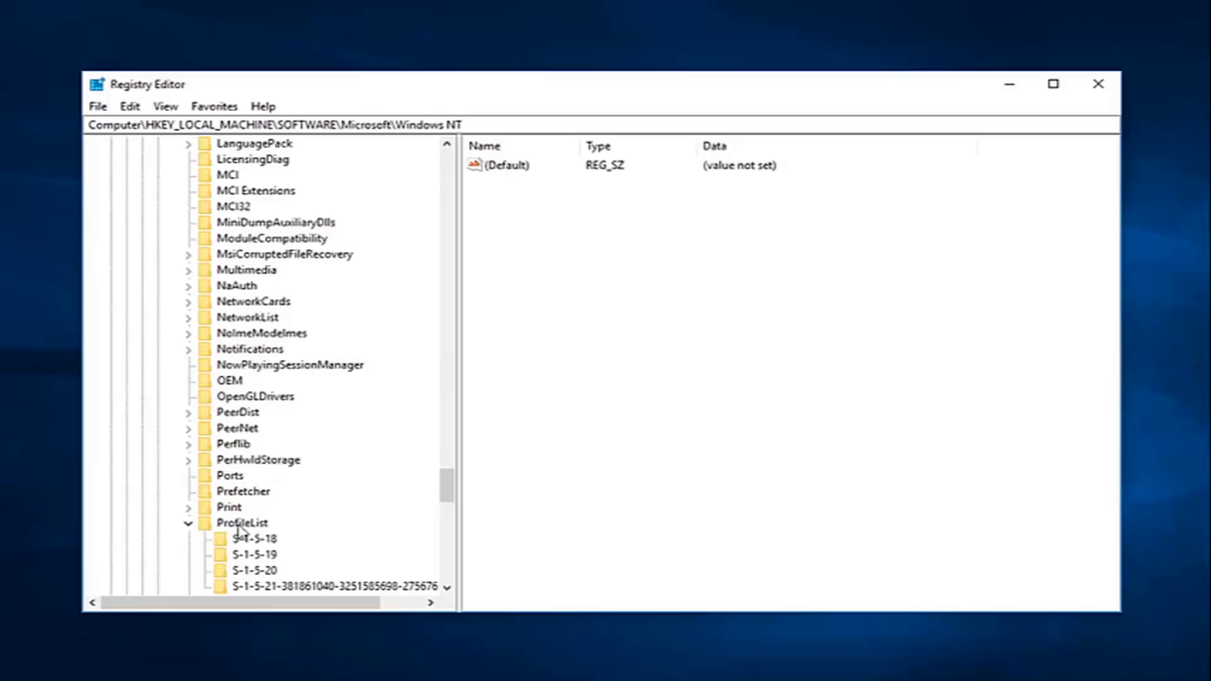
scroll("down", 3)
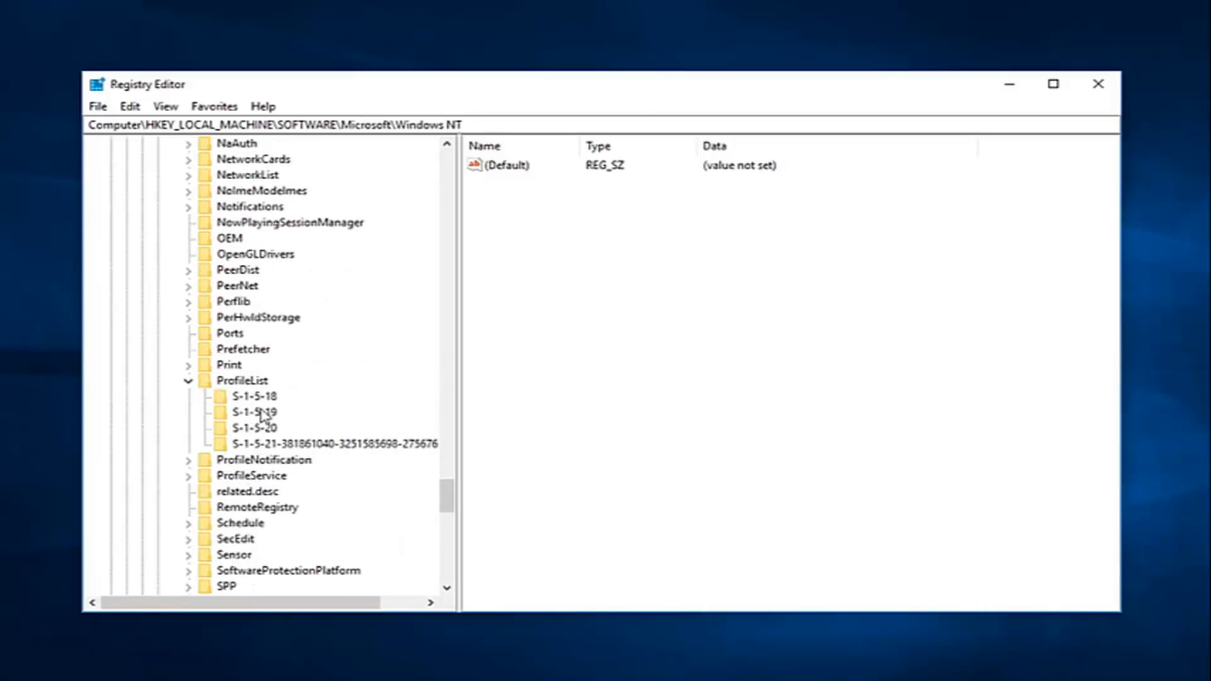
left_click(253, 395)
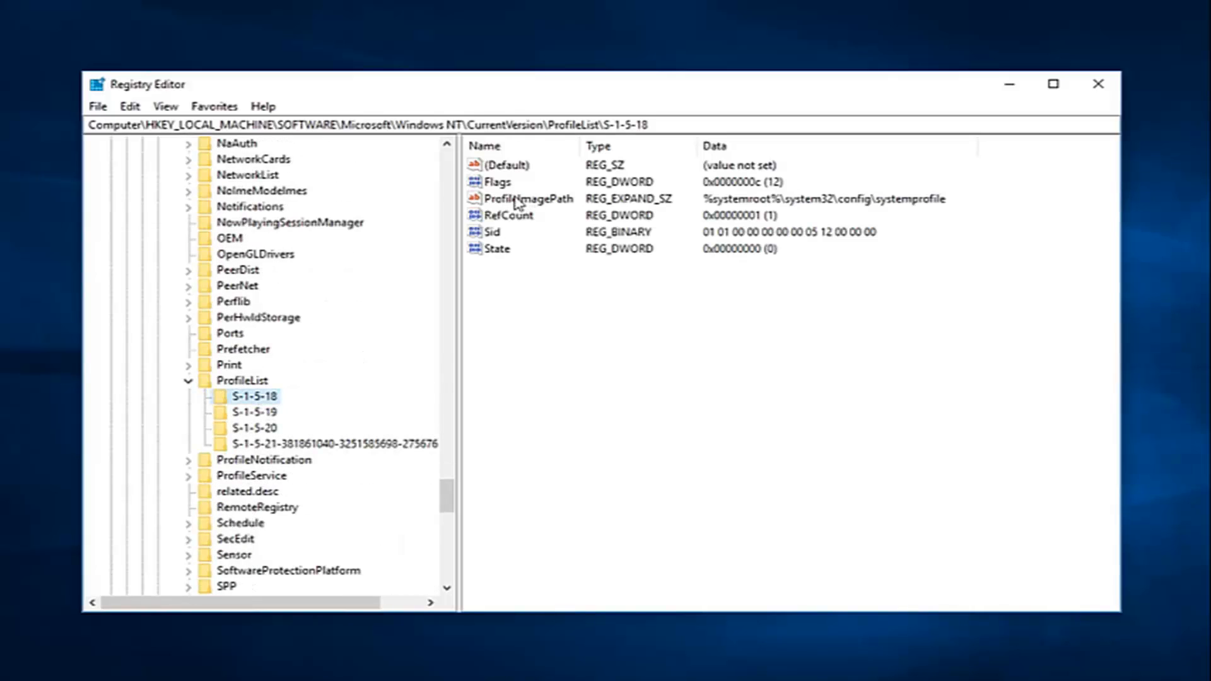
mouse_move(554, 218)
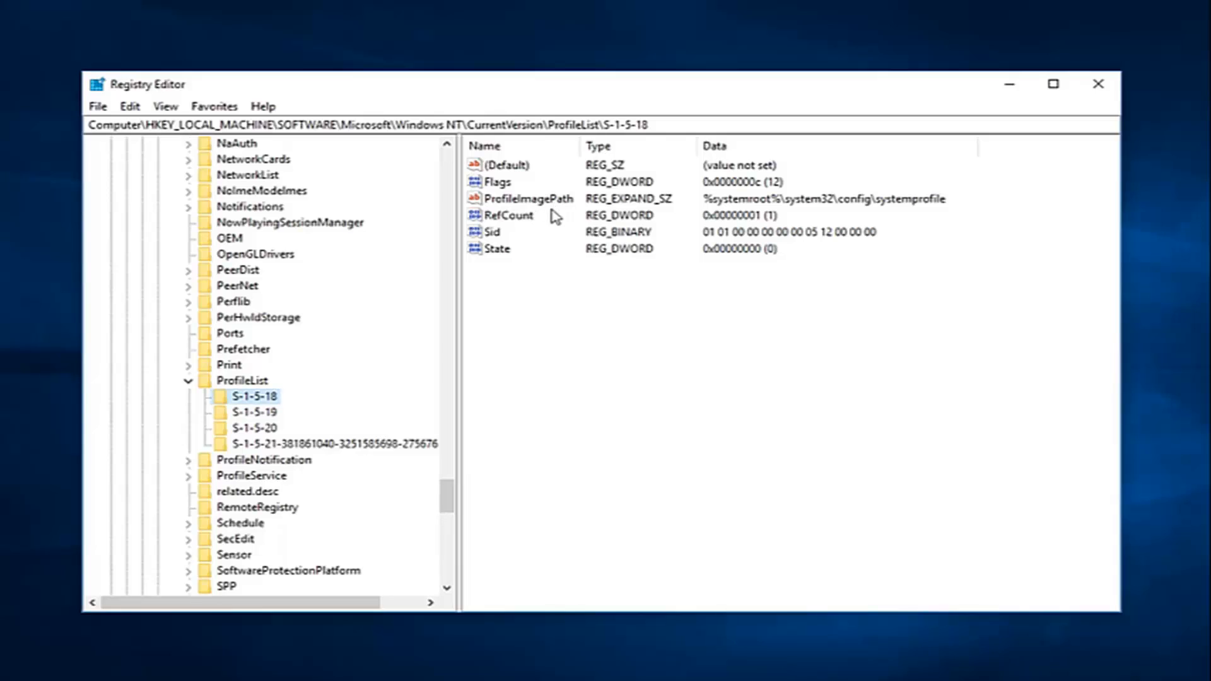
mouse_move(506, 224)
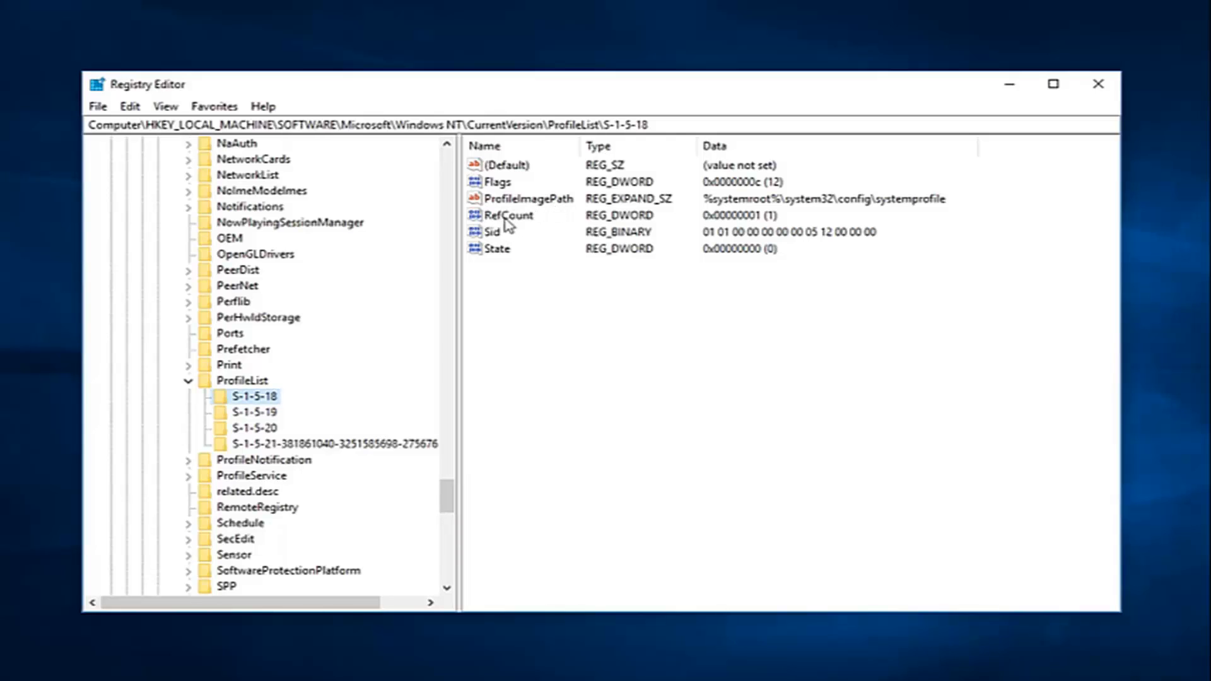
mouse_move(501, 229)
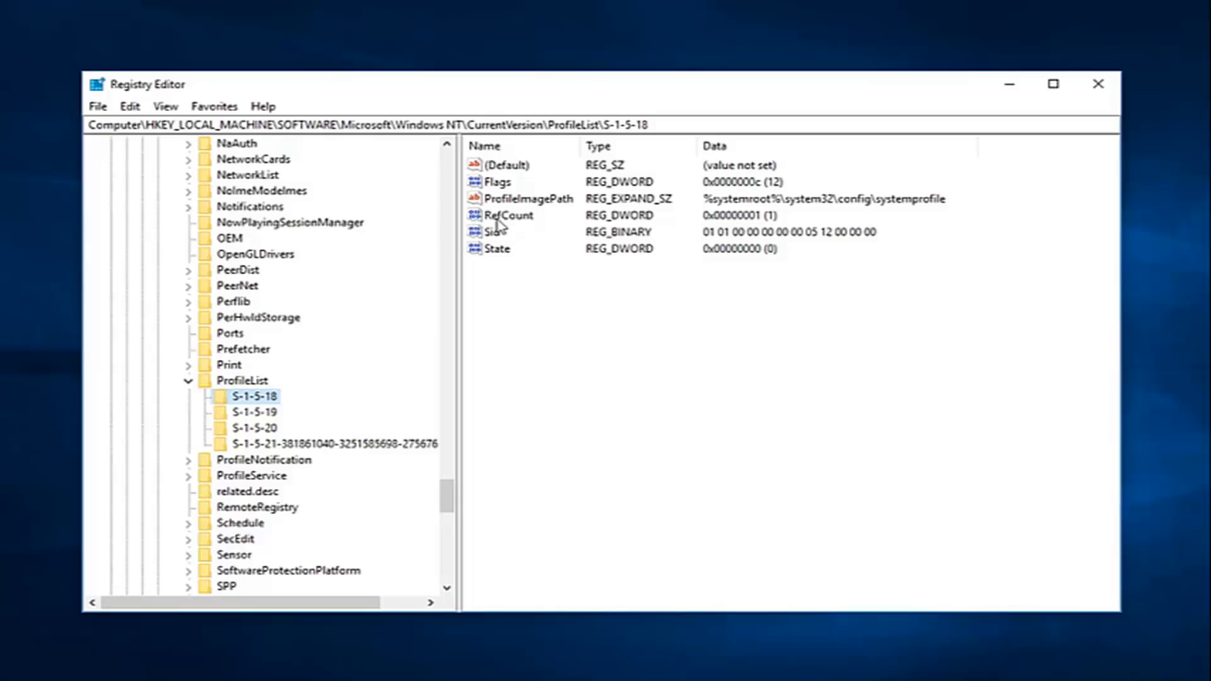
Step: Edit the RefCount DWORD and set its Value data to 0
double_click(510, 214)
type("0")
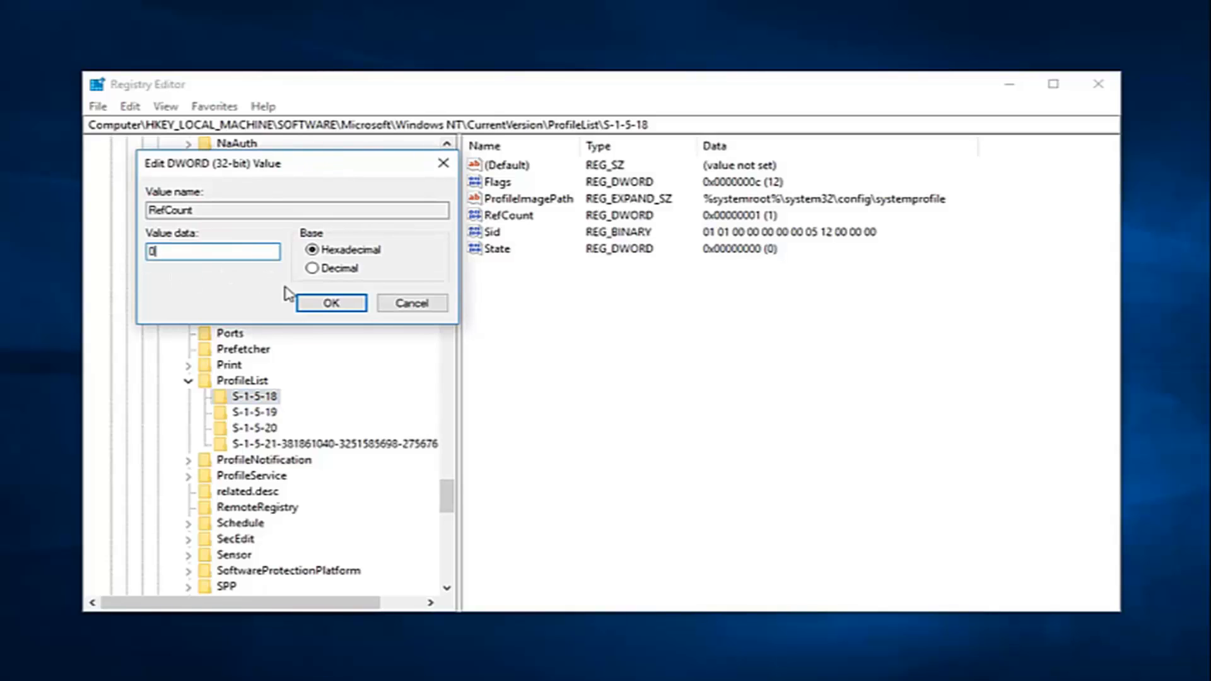
left_click(329, 302)
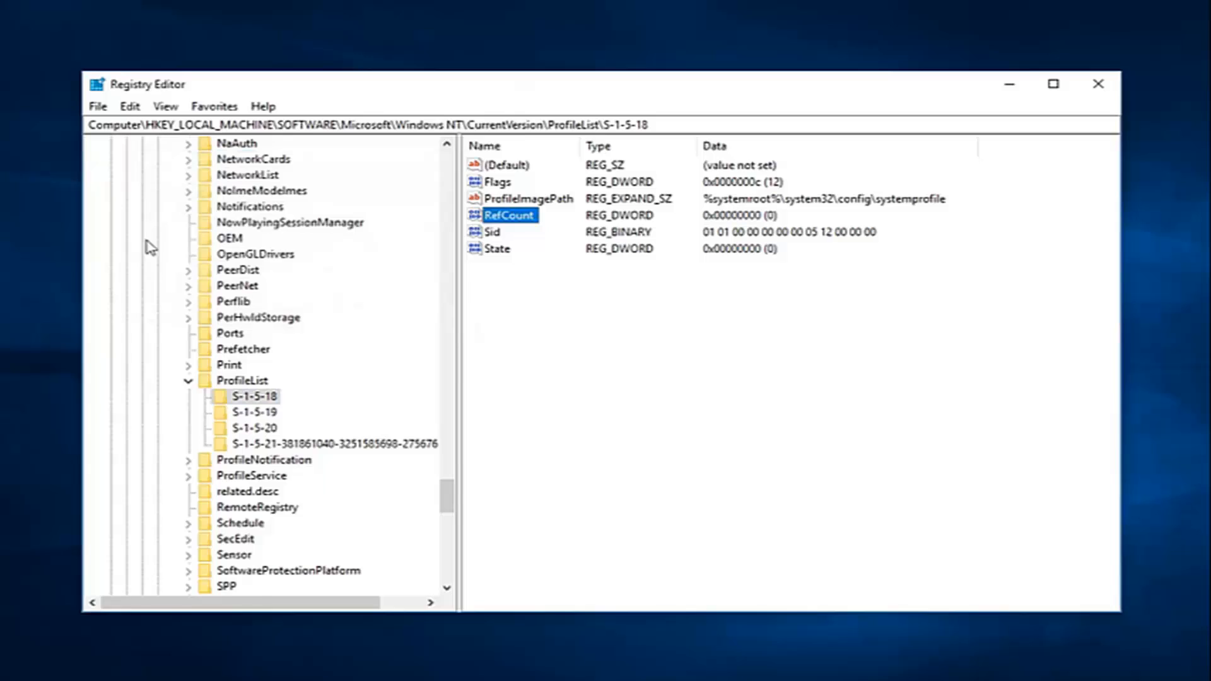
mouse_move(300, 267)
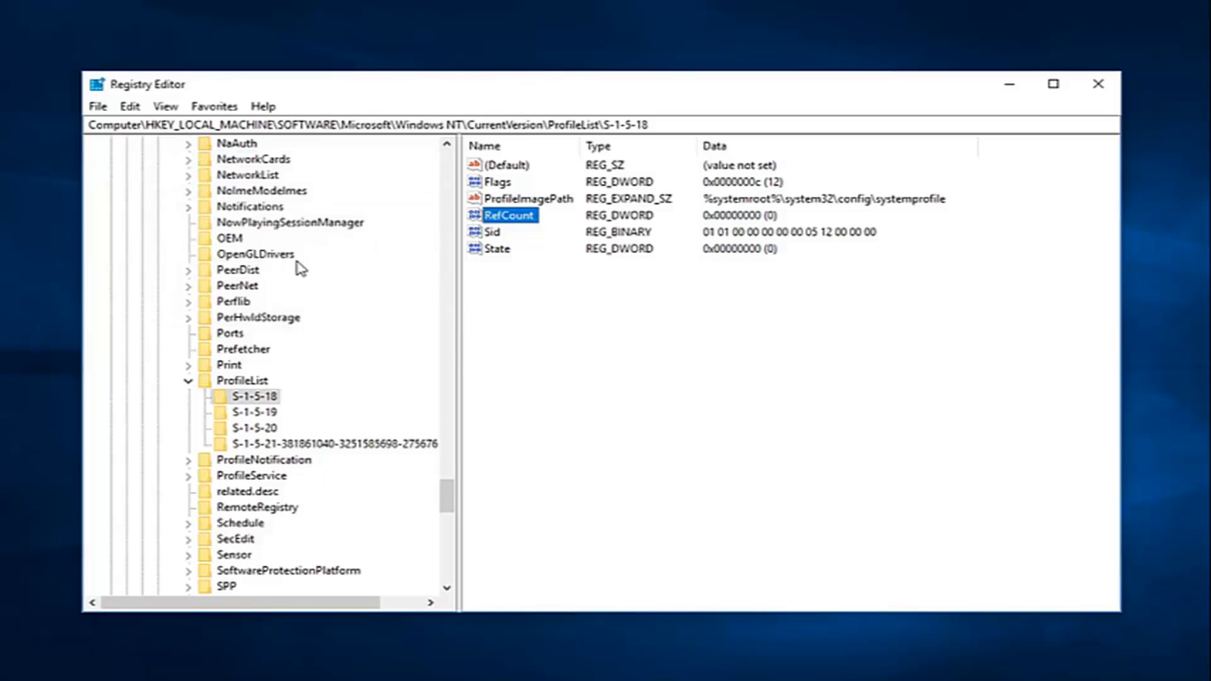
mouse_move(322, 301)
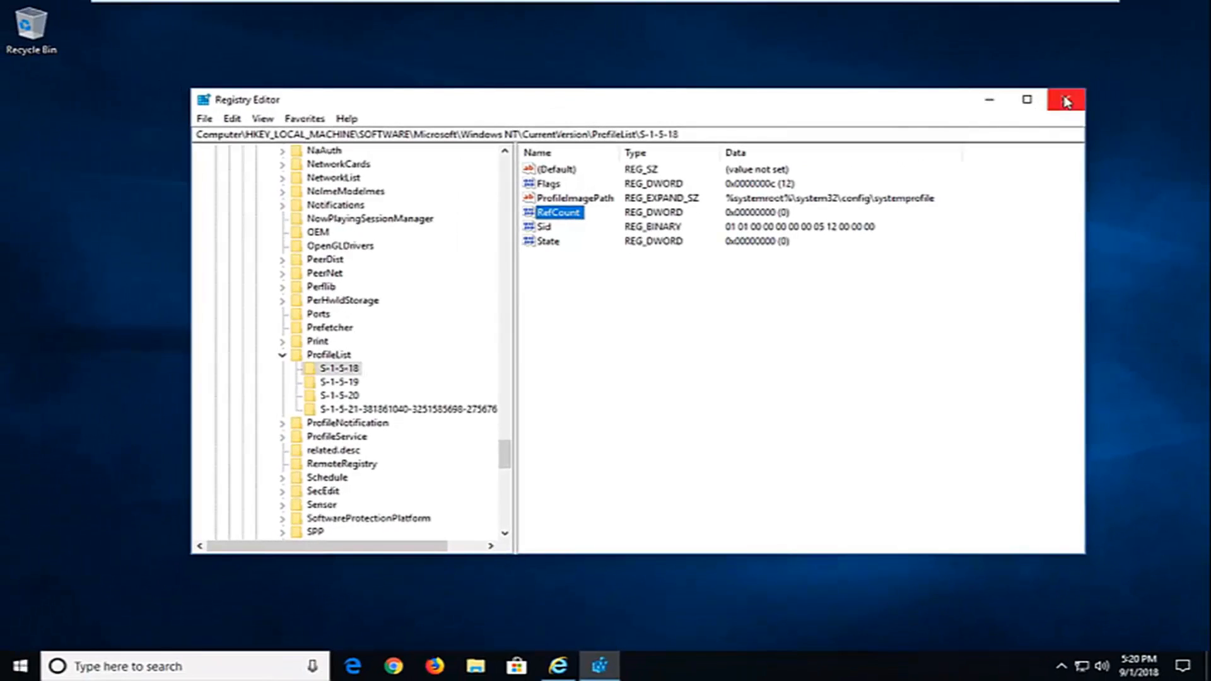
Step: Close Registry Editor and open Windows Update settings from a Start search for 'win'
left_click(1066, 99)
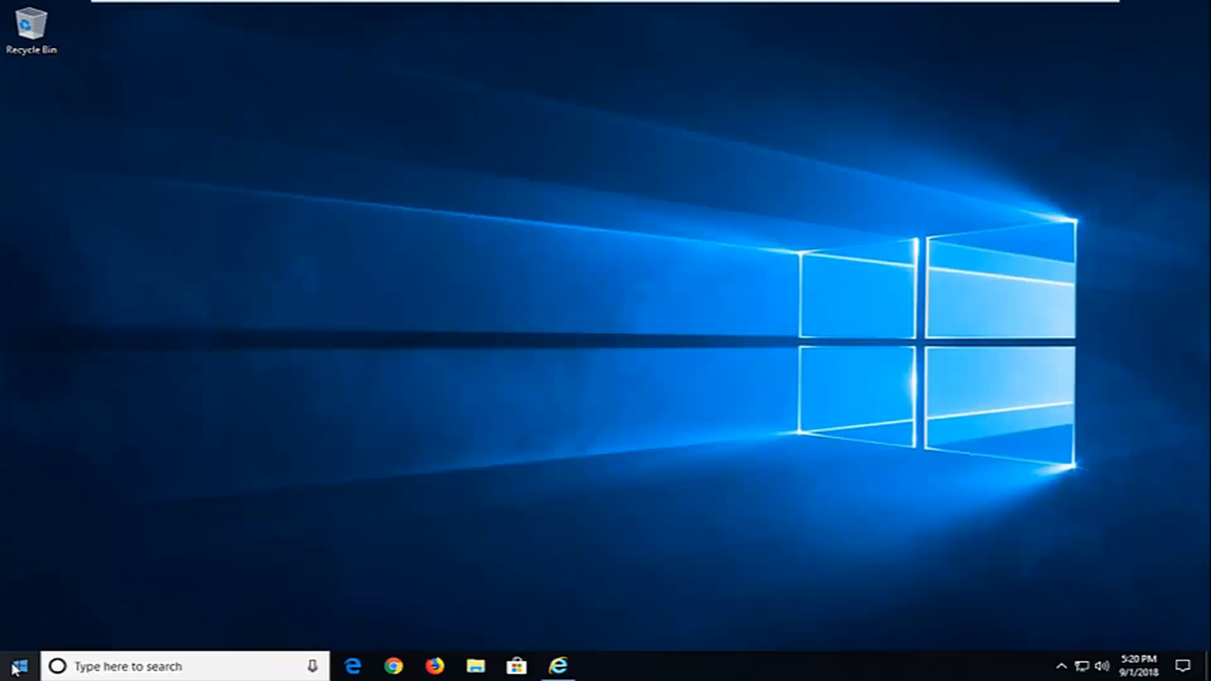
type("windows updates")
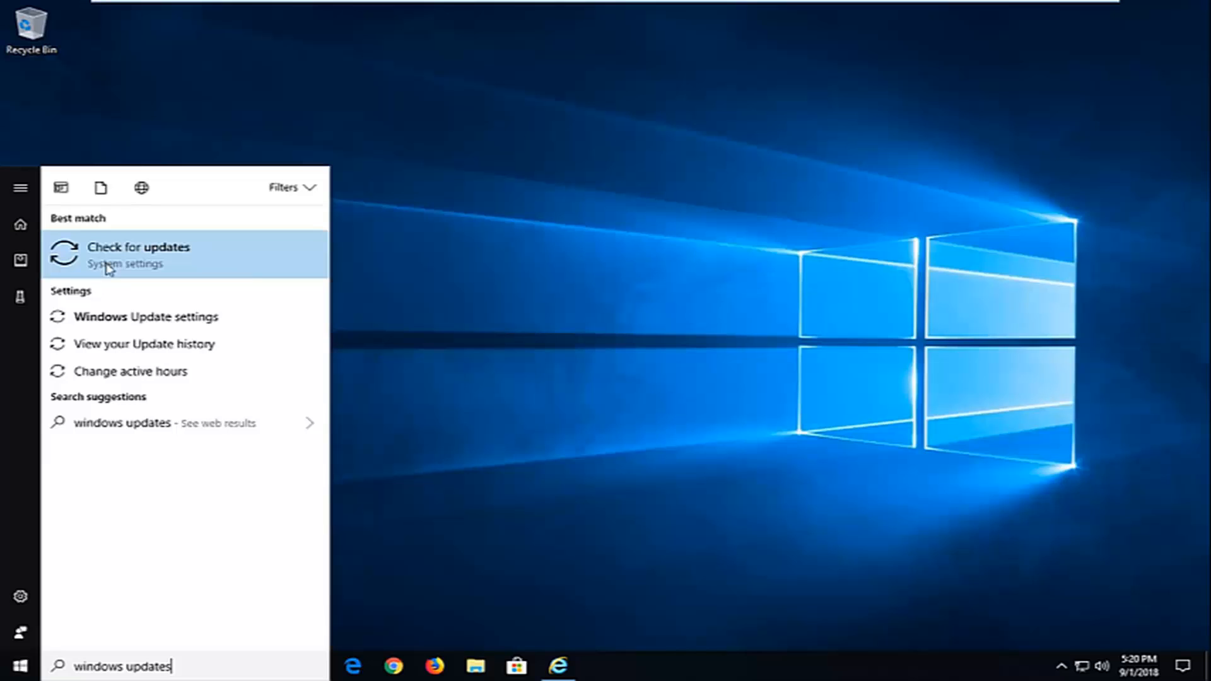
left_click(139, 255)
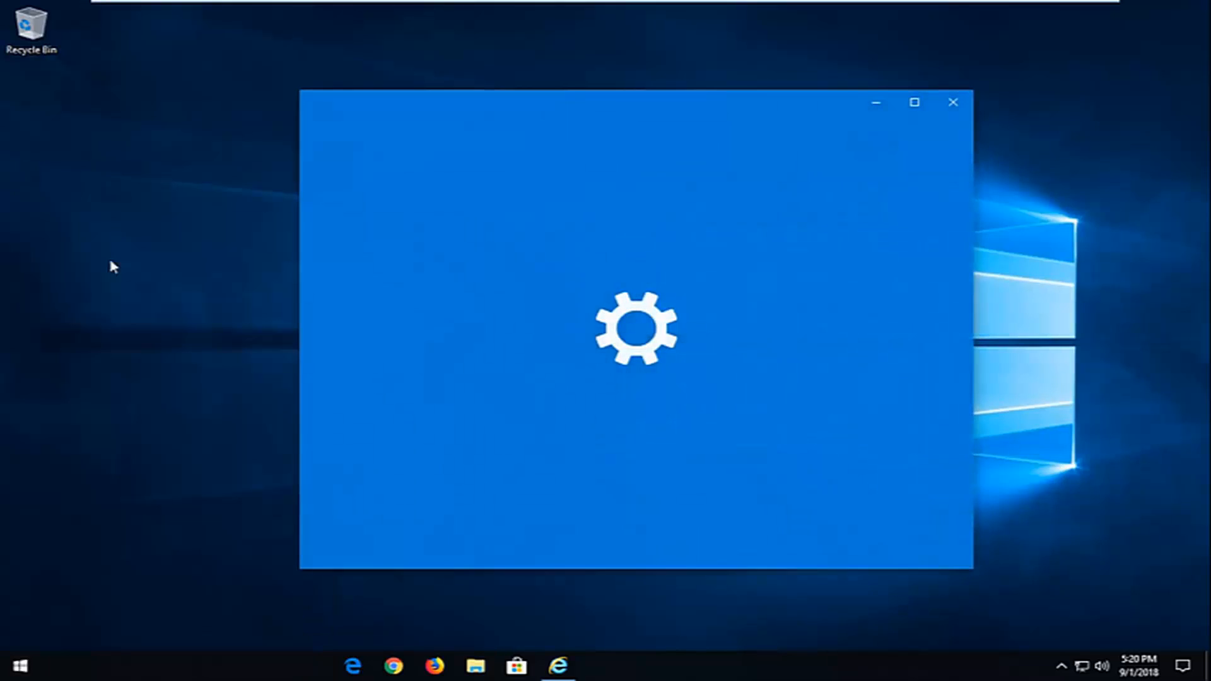